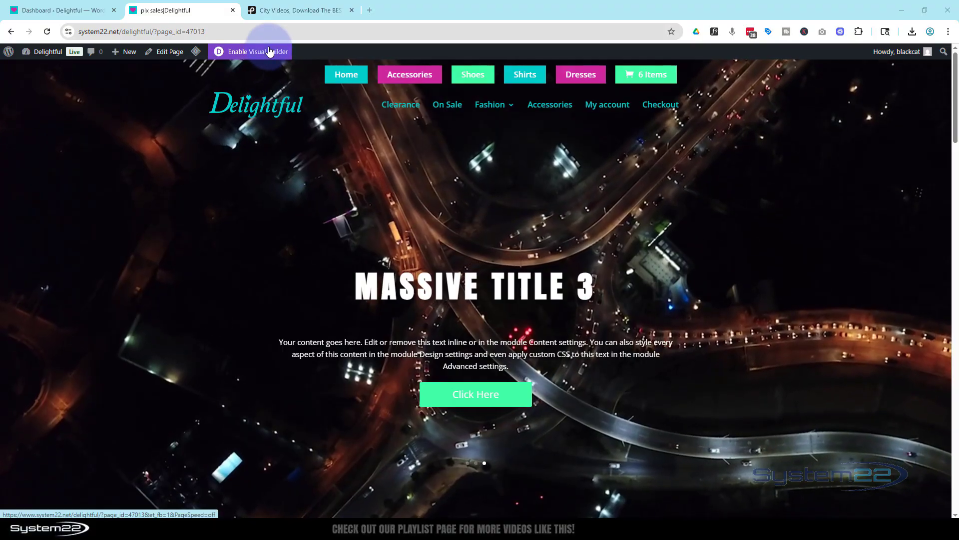
Step: Enable the Visual Builder on the Delightful page and scroll below the video slider
left_click(256, 51)
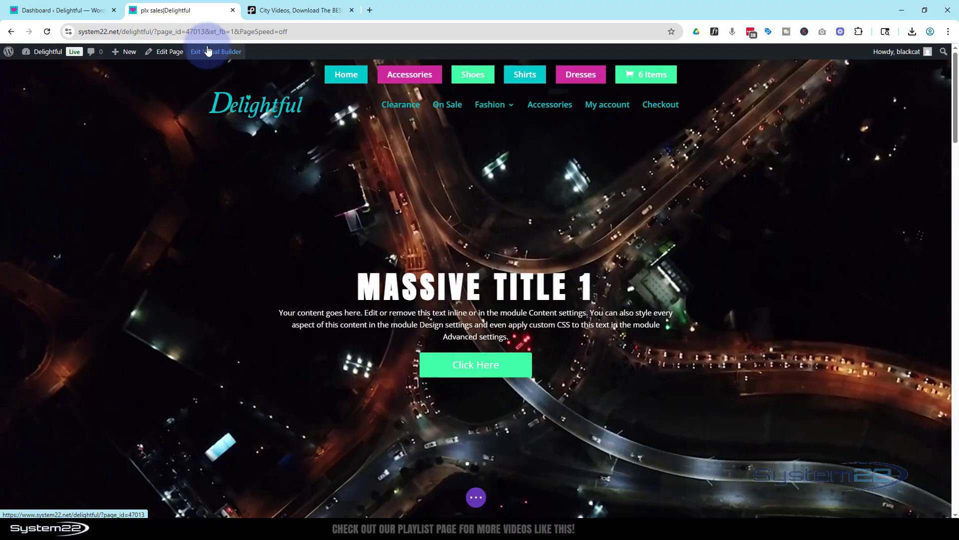
scroll("down", 3)
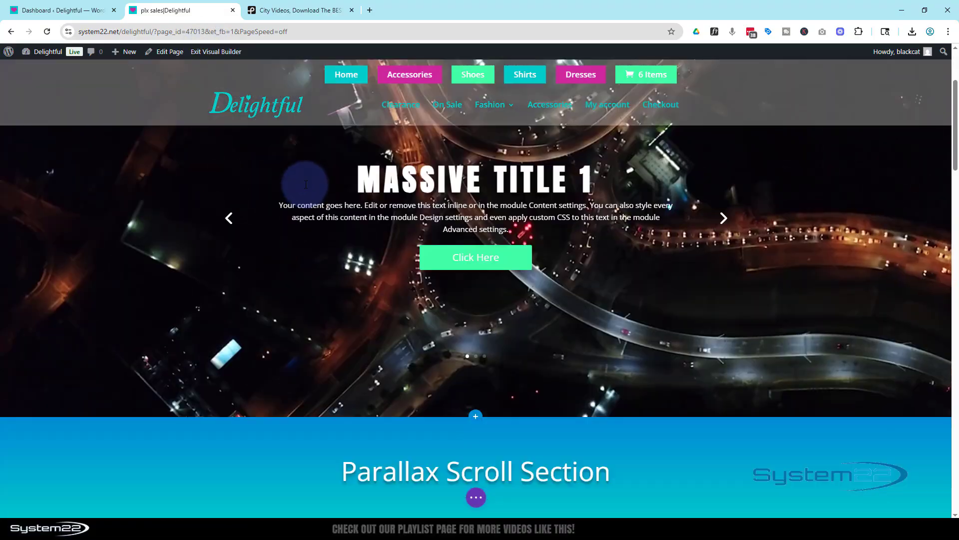
scroll("down", 3)
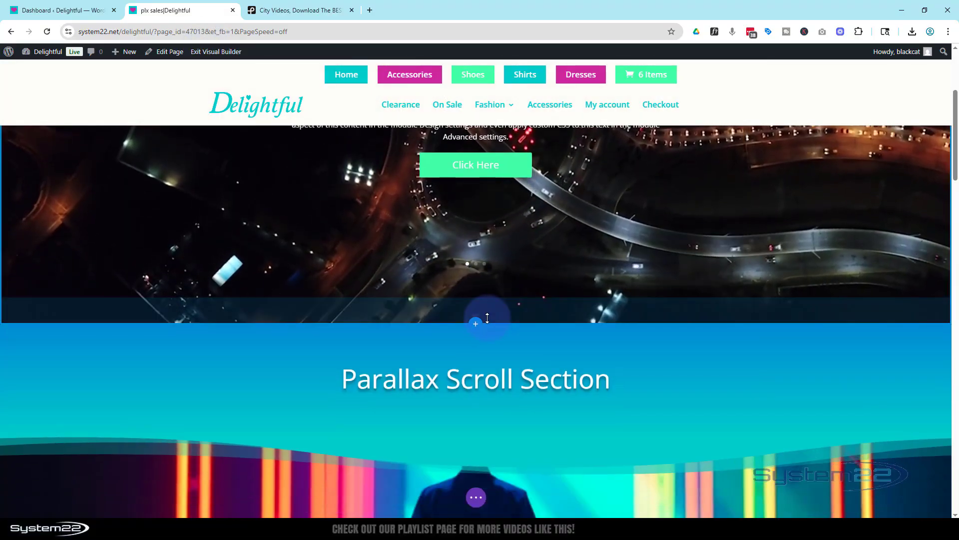
Step: Add a regular section with a single-column row and a default Slider module below the hero
left_click(476, 323)
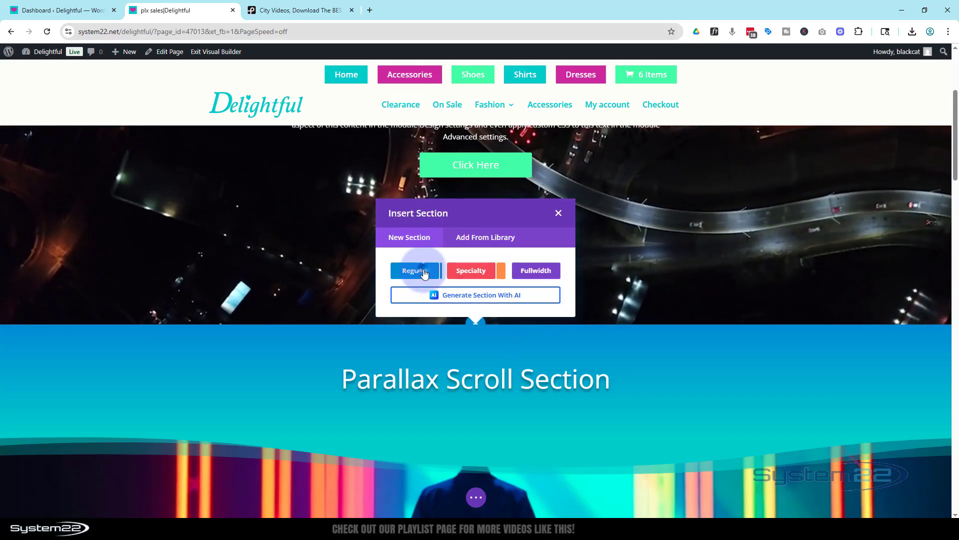
left_click(415, 271)
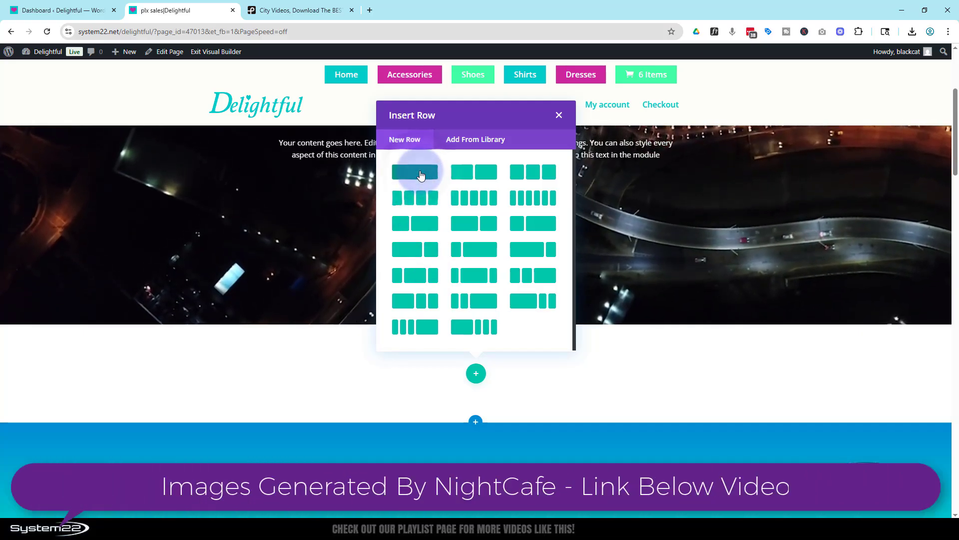
left_click(414, 171)
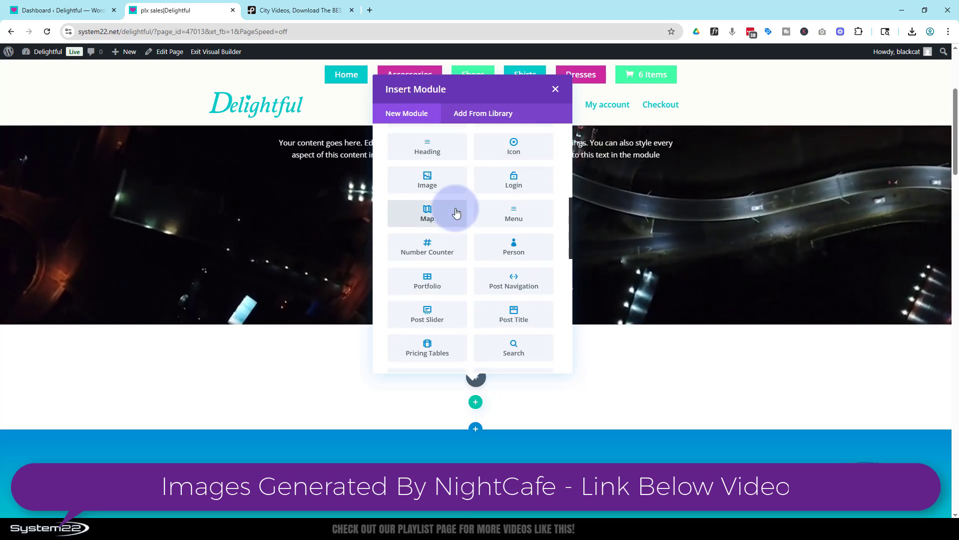
scroll("down", 3)
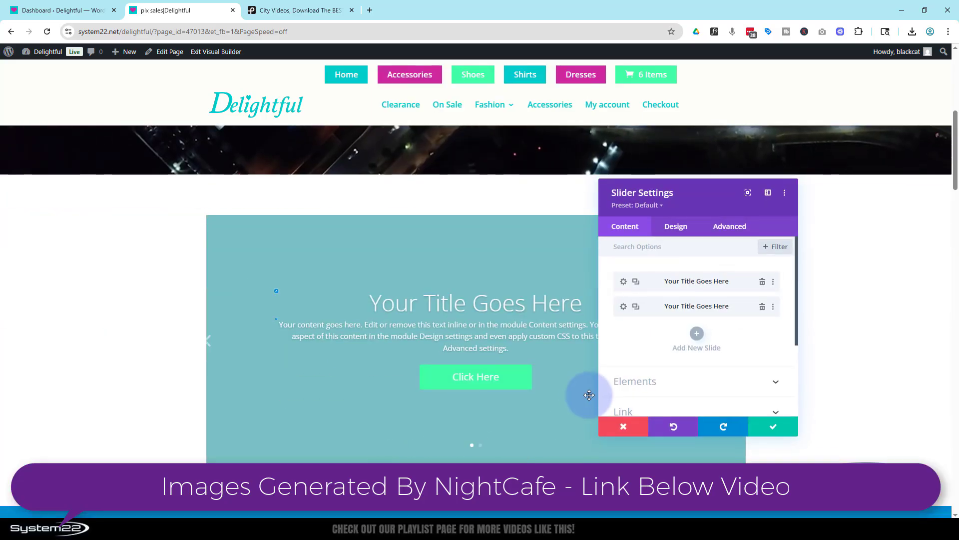
Step: Close the slider settings and confirm the section settings so the new slider sits under the header
left_click(623, 427)
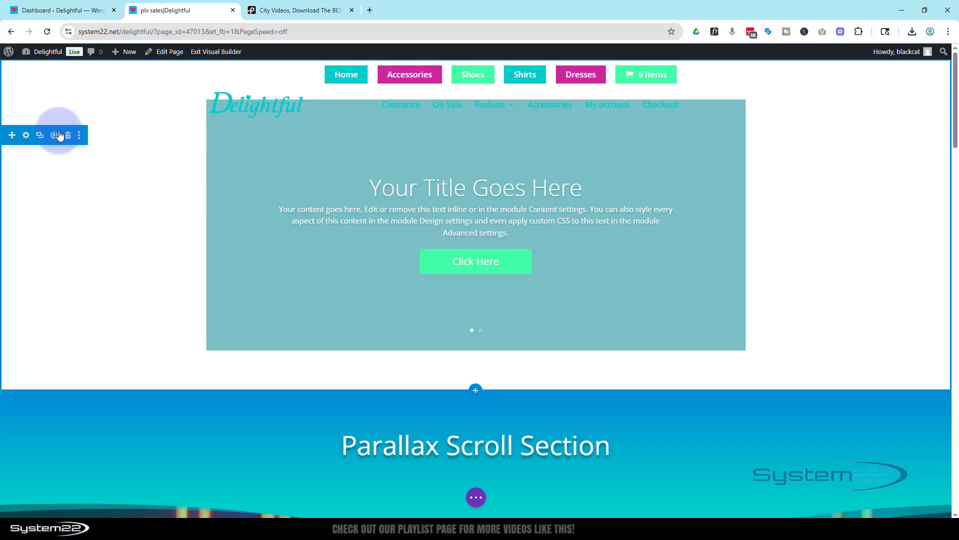
mouse_move(17, 162)
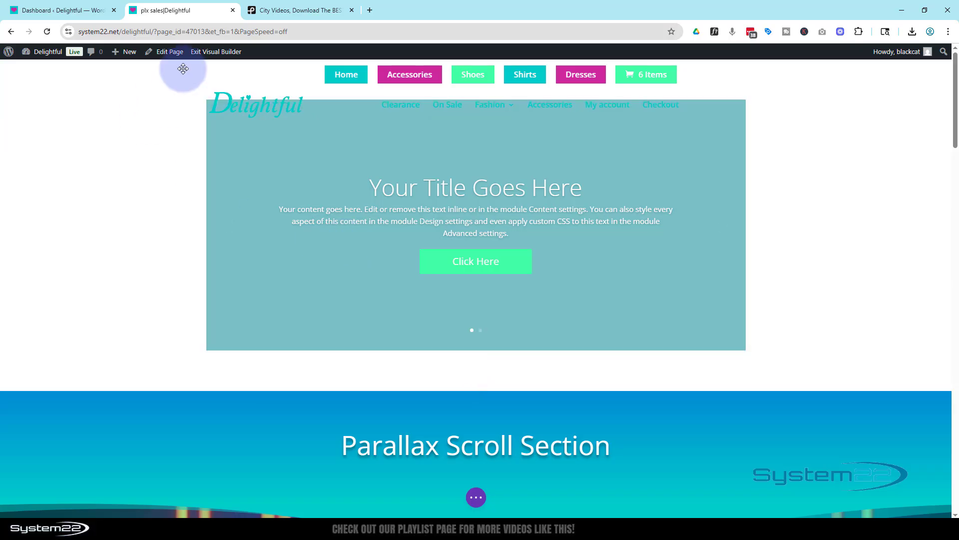
mouse_move(145, 321)
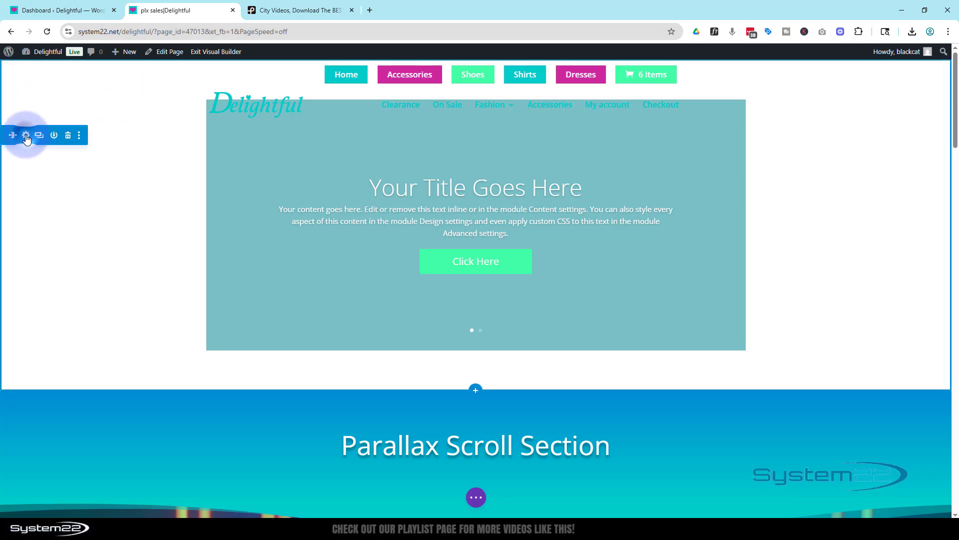
left_click(26, 135)
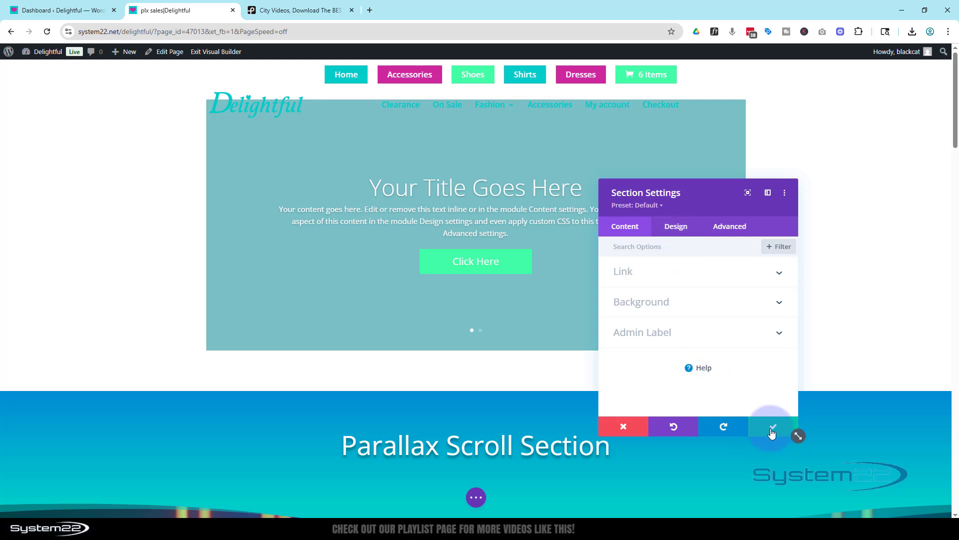
left_click(772, 427)
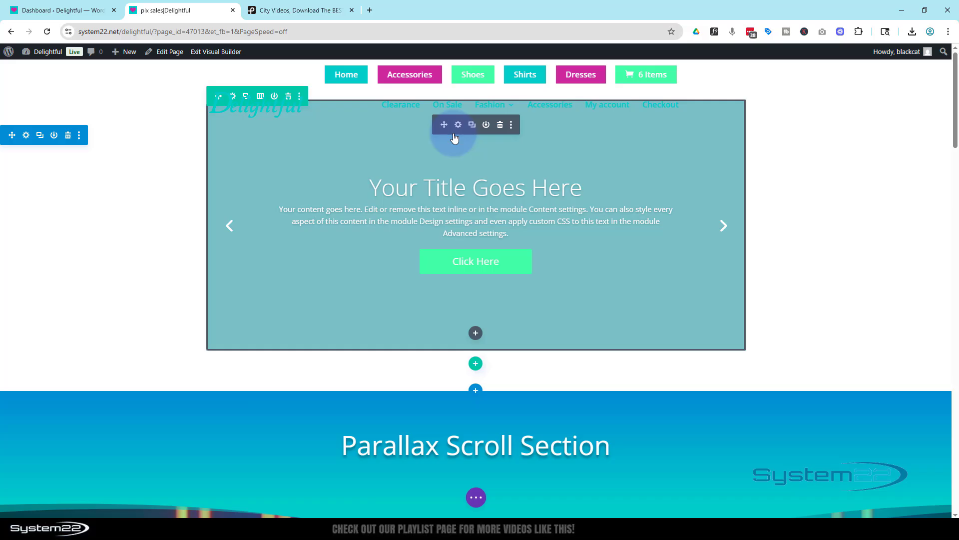
mouse_move(457, 125)
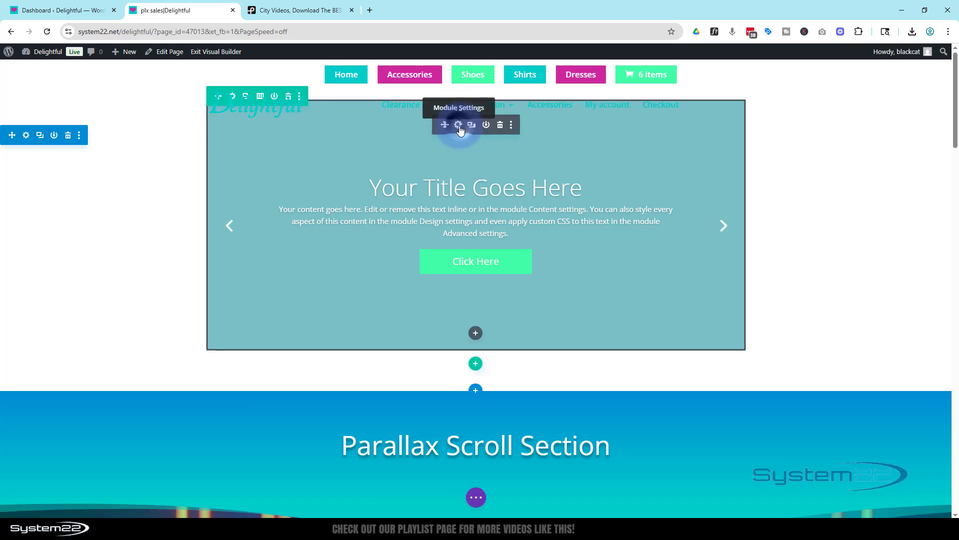
Step: Delete the second slide and retitle the remaining slide 'Massive Title 1'
left_click(458, 124)
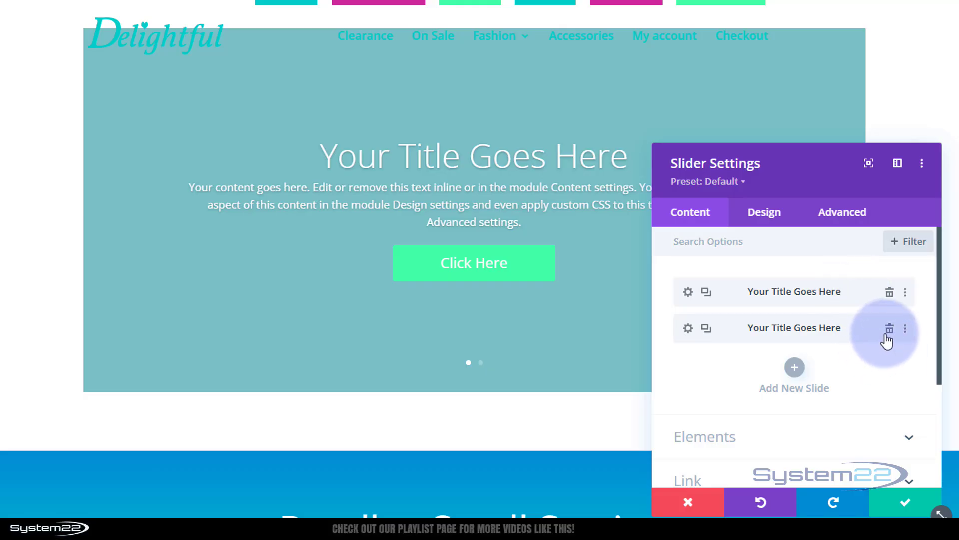
left_click(888, 329)
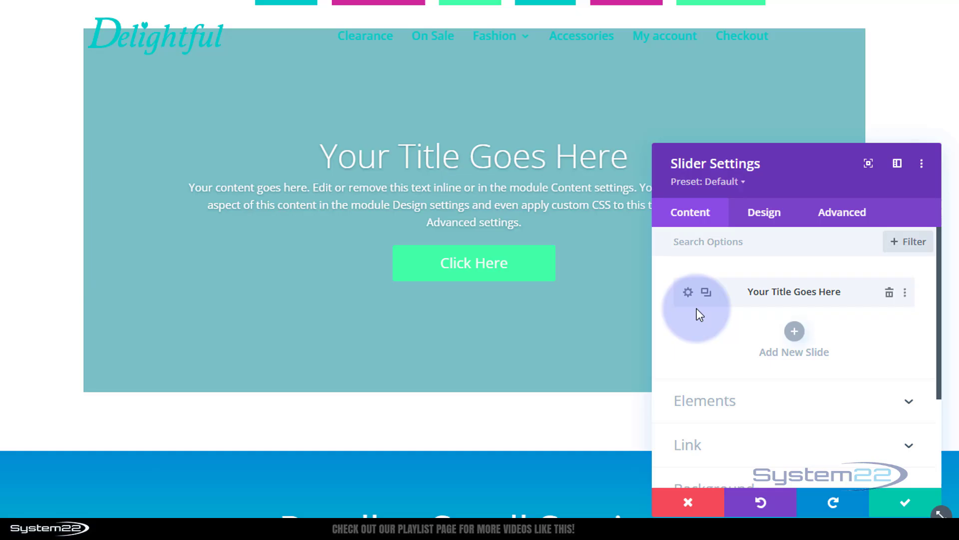
left_click(688, 292)
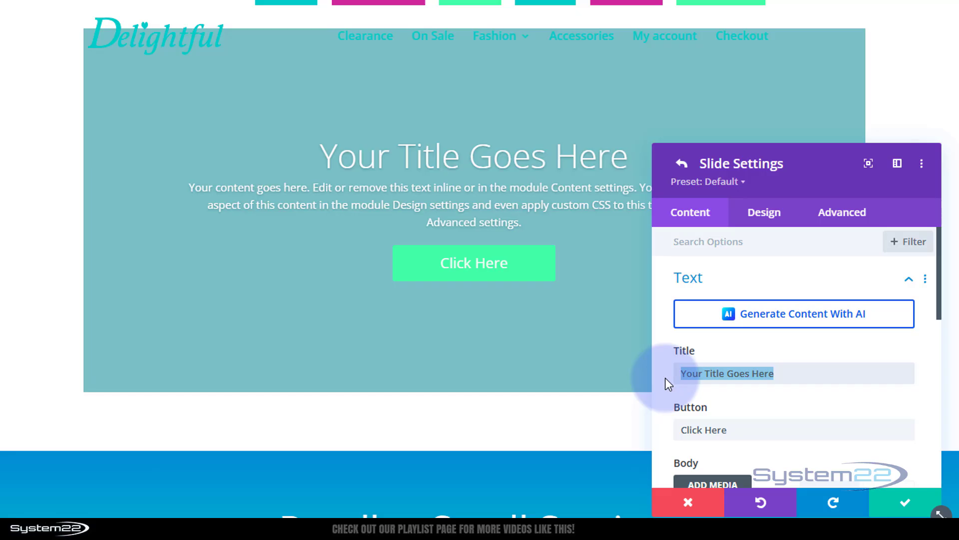
type("Massive Title 1")
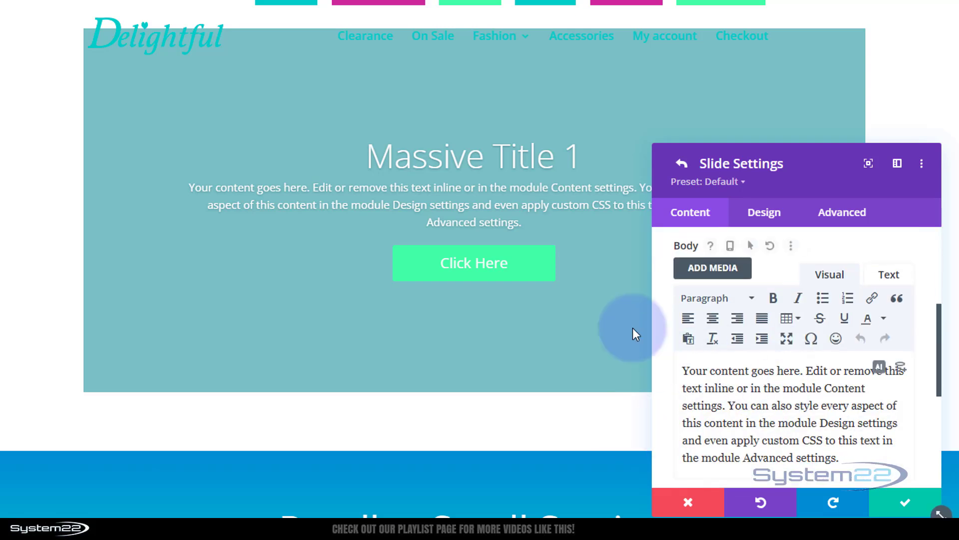
Step: Expand the slide's Link options further down its settings
scroll("down", 3)
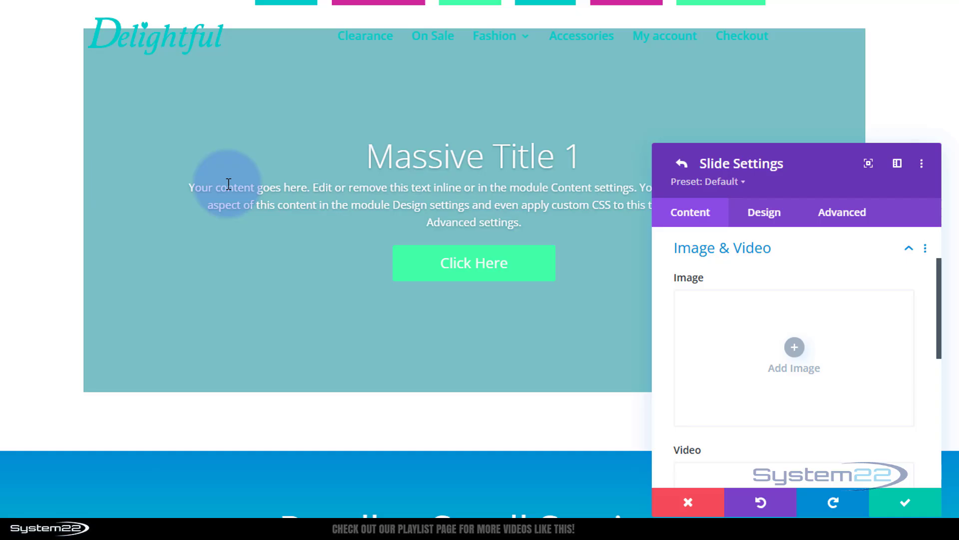
mouse_move(158, 168)
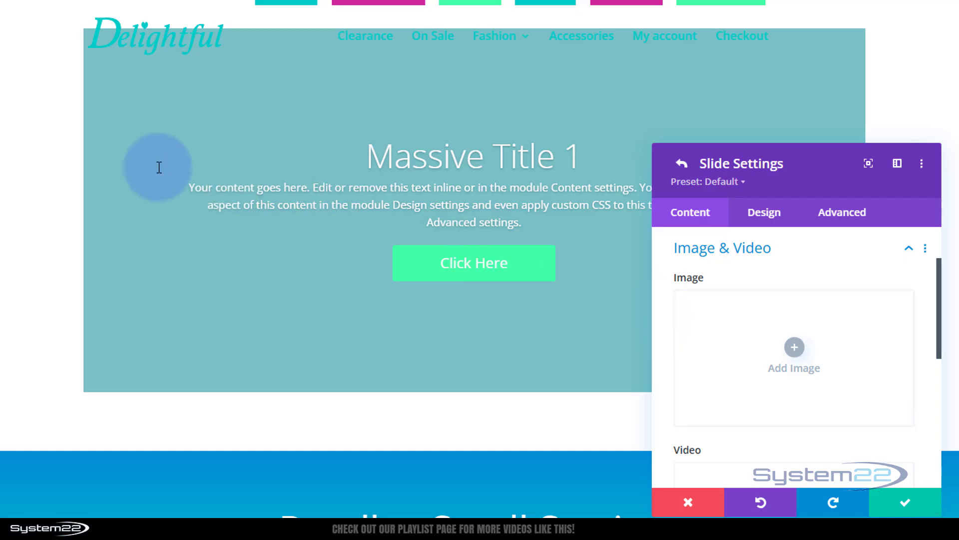
scroll("down", 3)
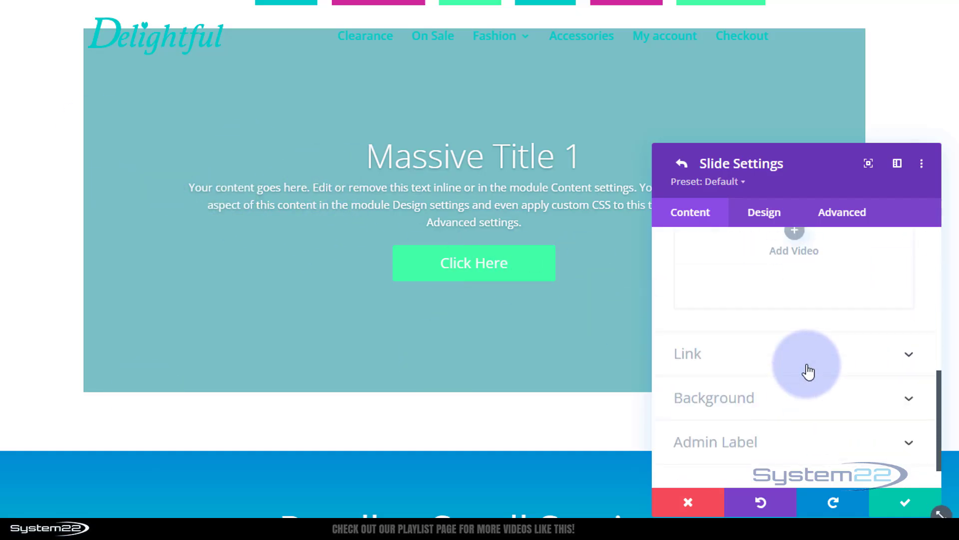
left_click(688, 354)
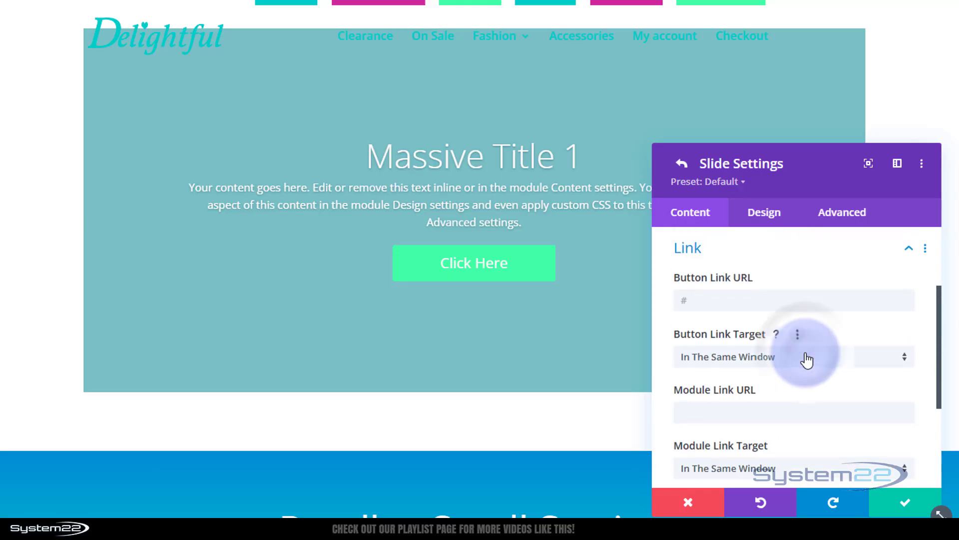
mouse_move(99, 203)
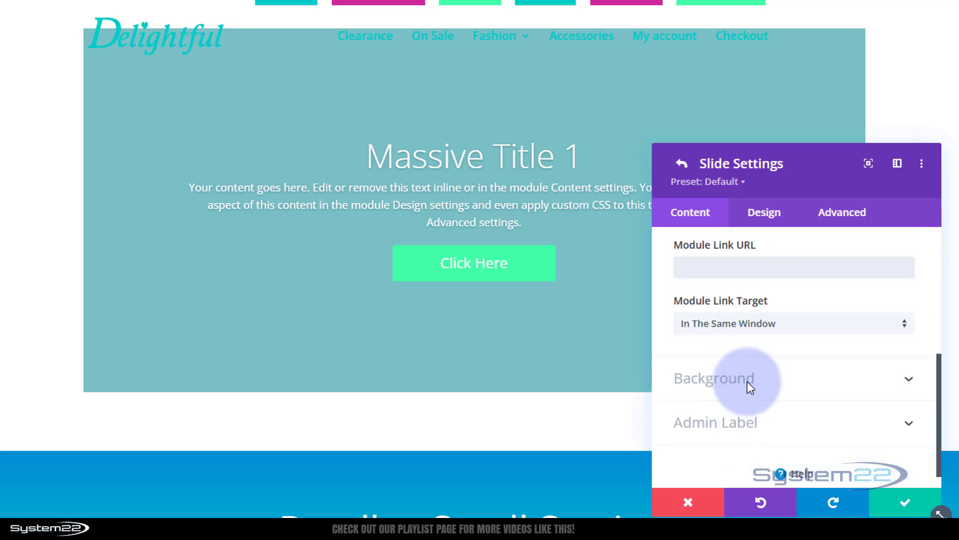
left_click(792, 268)
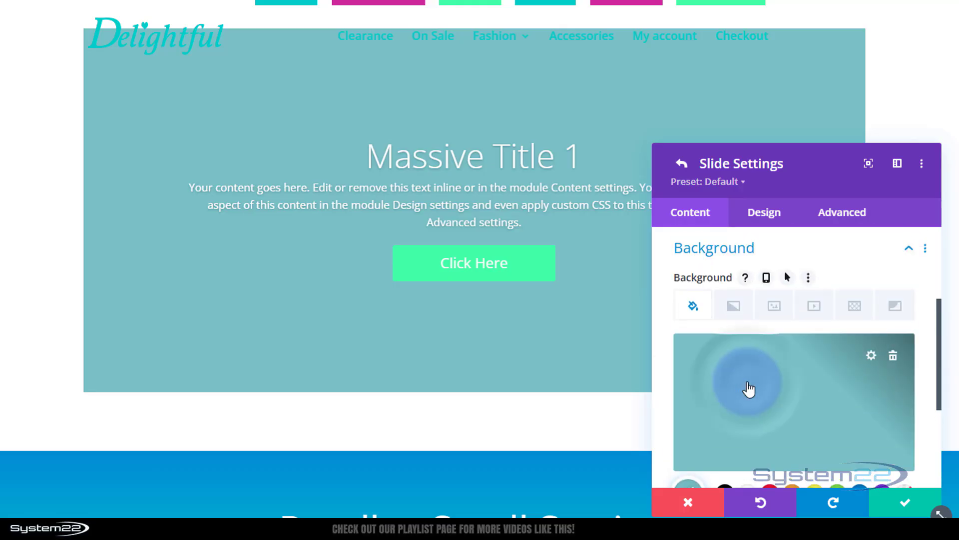
left_click(893, 356)
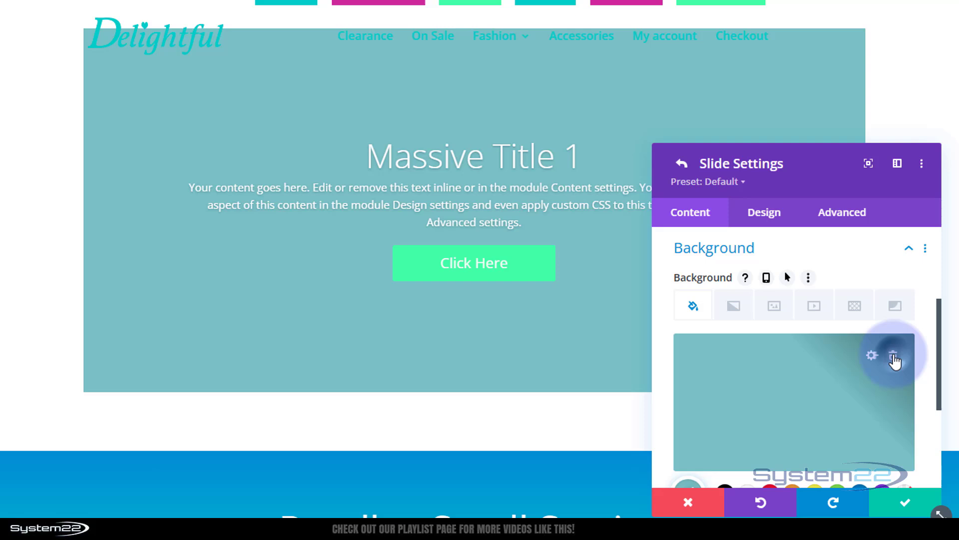
left_click(895, 355)
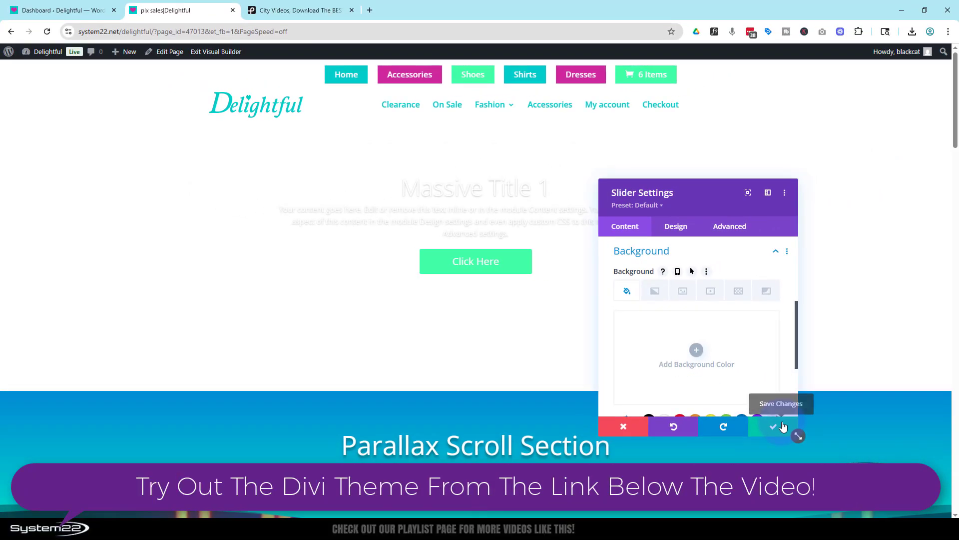
left_click(773, 425)
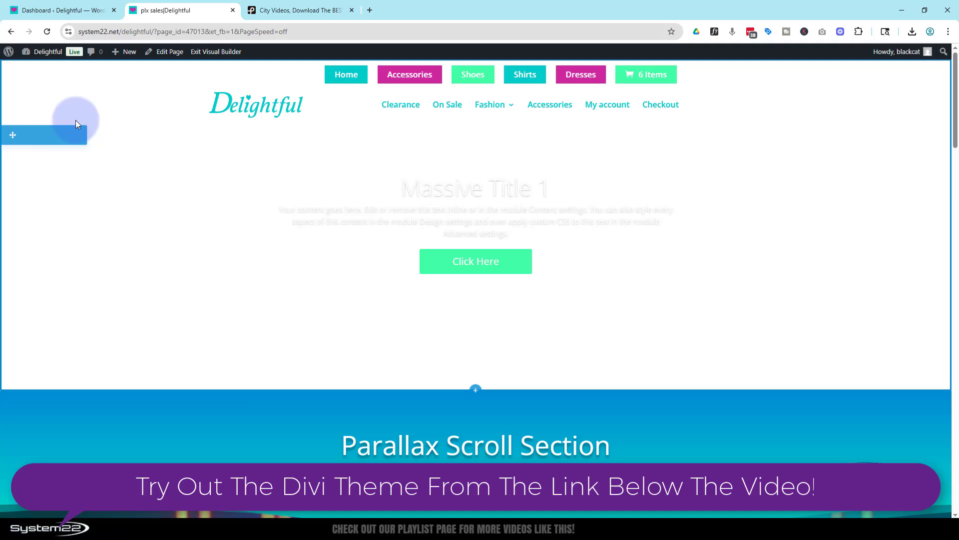
mouse_move(56, 96)
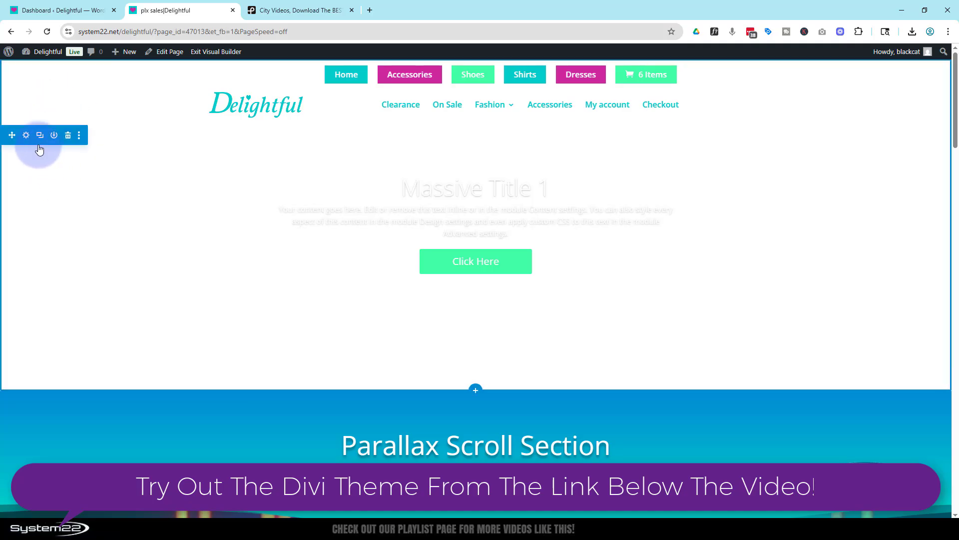
Step: Give the slider section a solid black background and save it
left_click(26, 135)
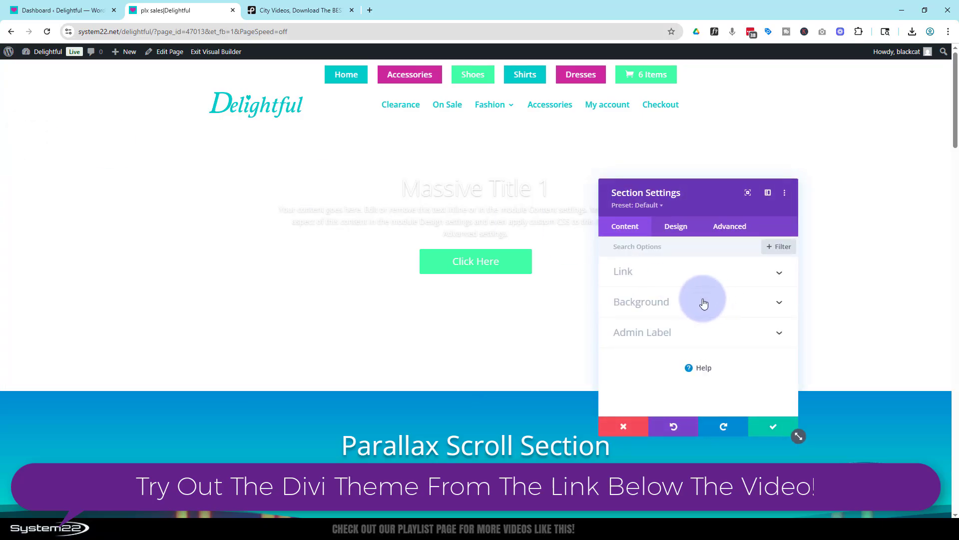
left_click(642, 302)
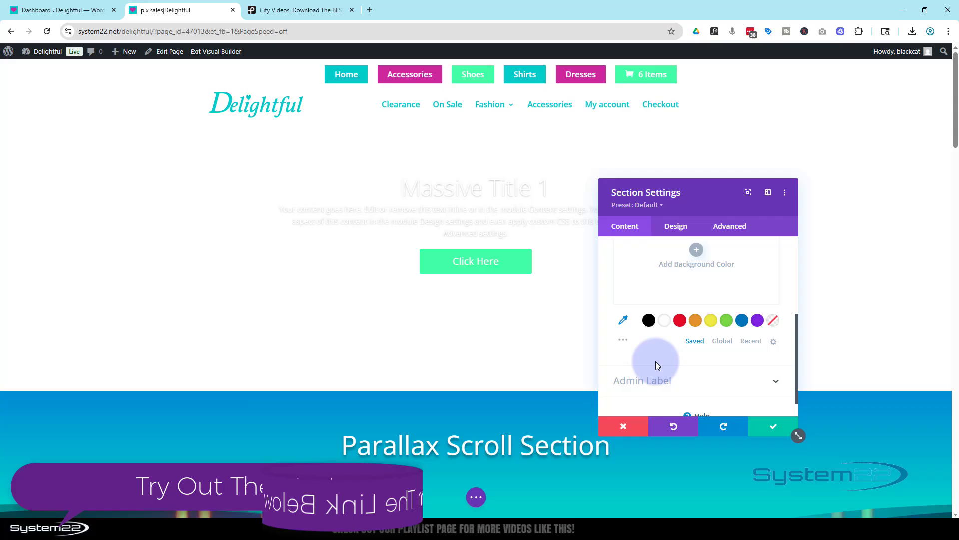
left_click(648, 320)
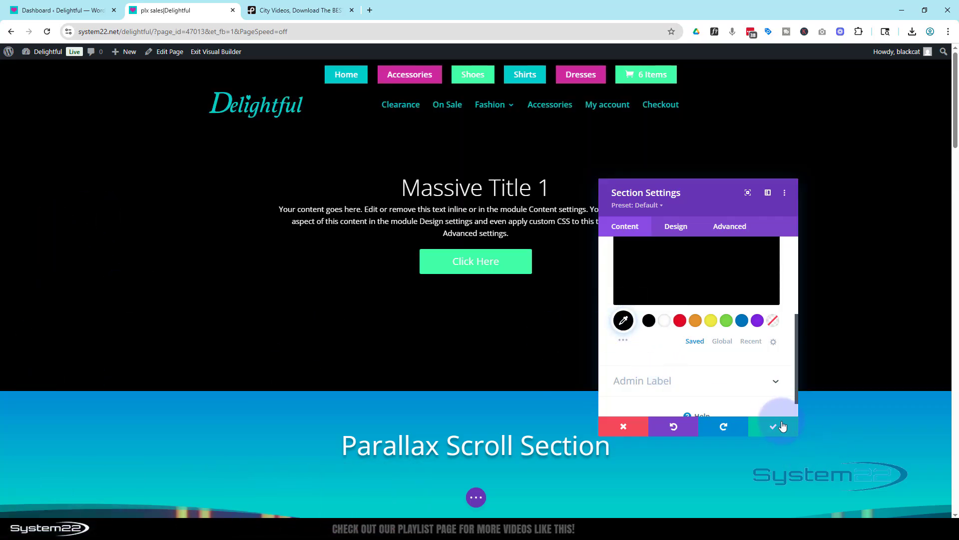
left_click(774, 426)
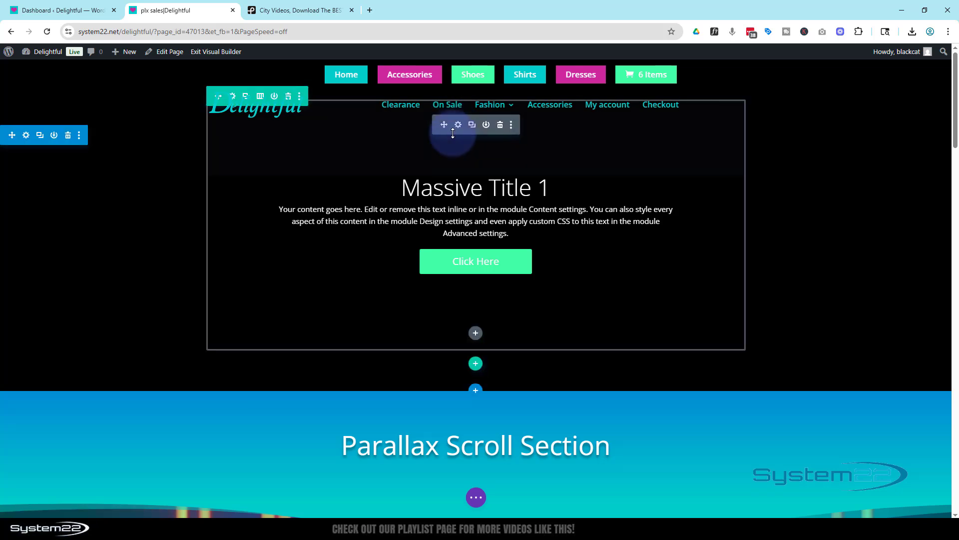
Step: Reach the first slide's Title Text styling in its Design settings
left_click(457, 124)
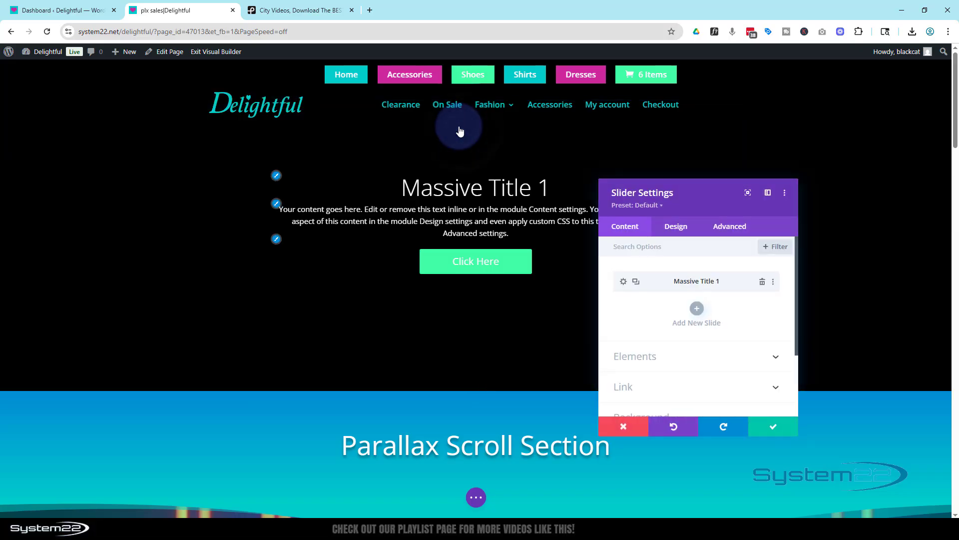
left_click(695, 281)
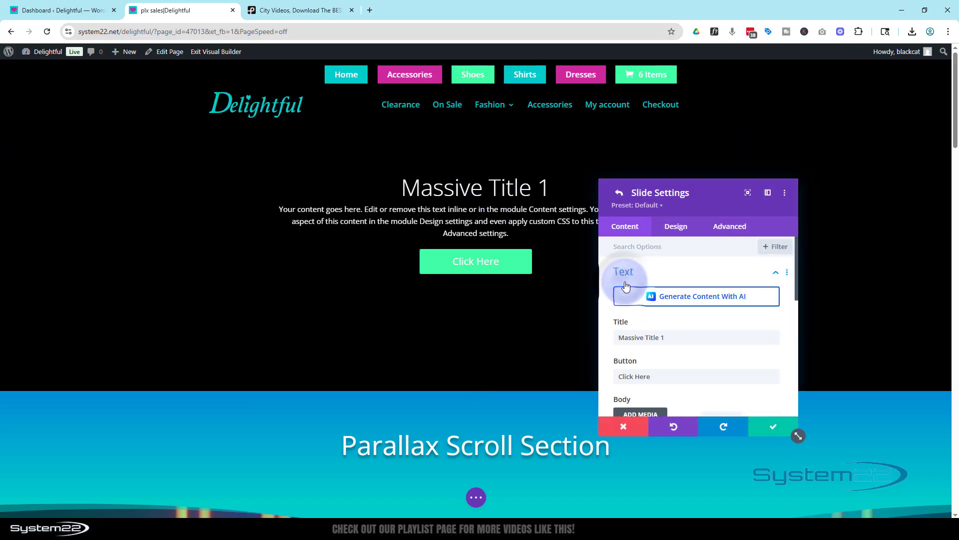
left_click(675, 225)
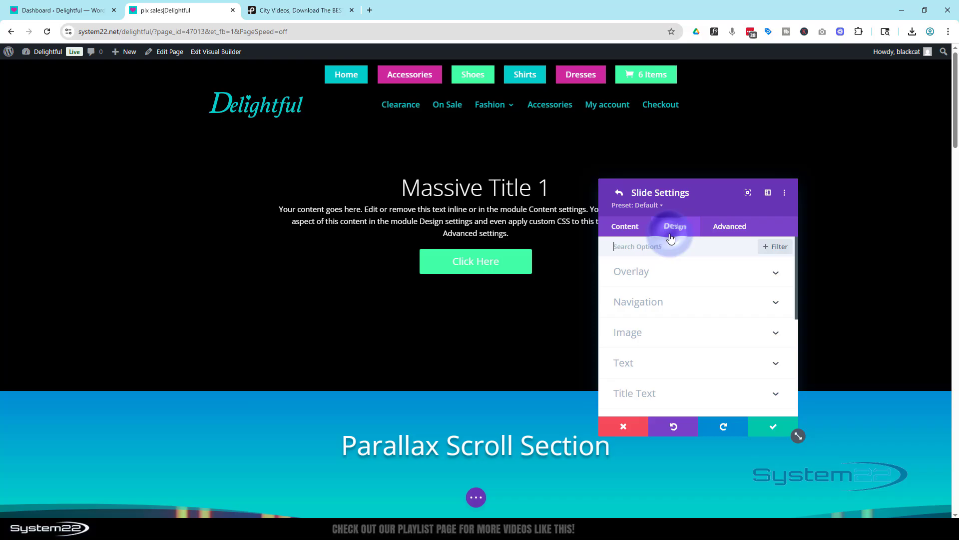
scroll("down", 3)
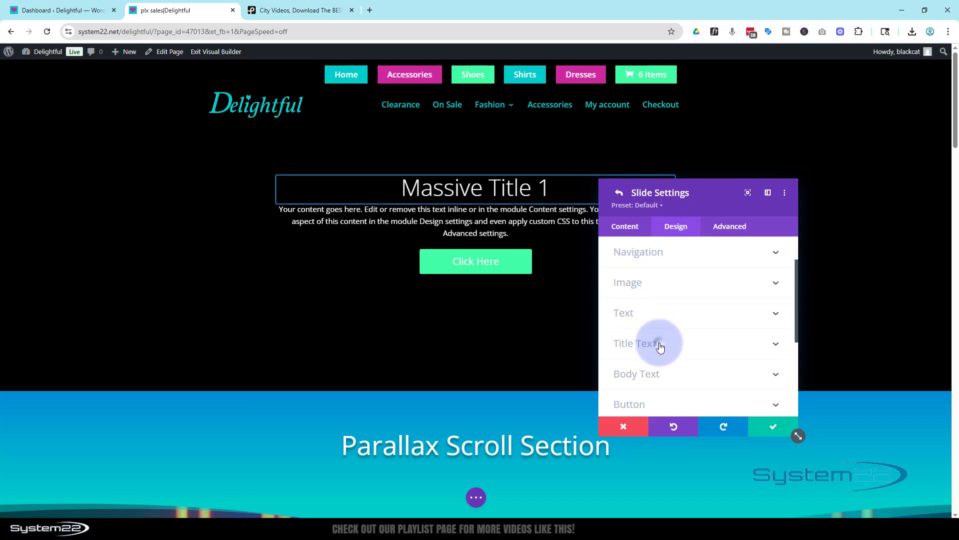
left_click(633, 343)
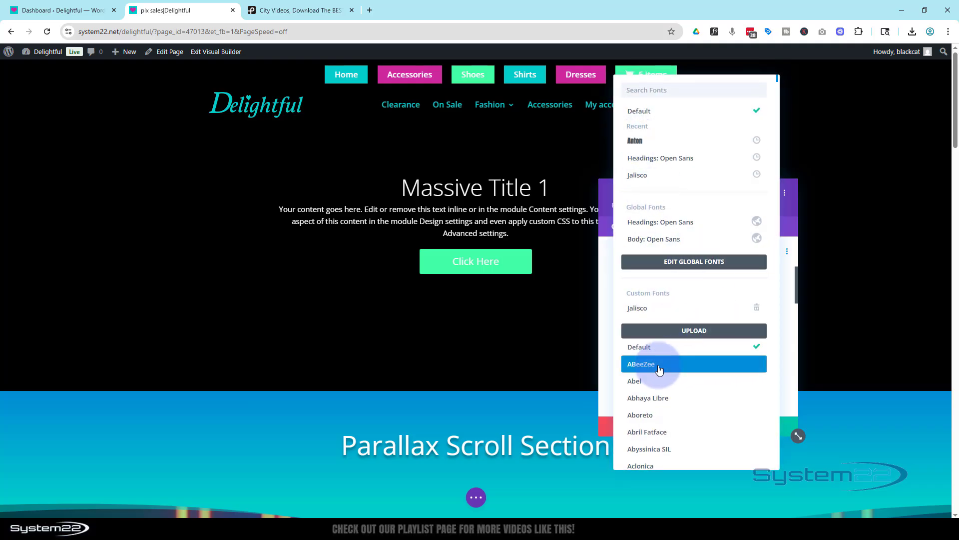
mouse_move(667, 397)
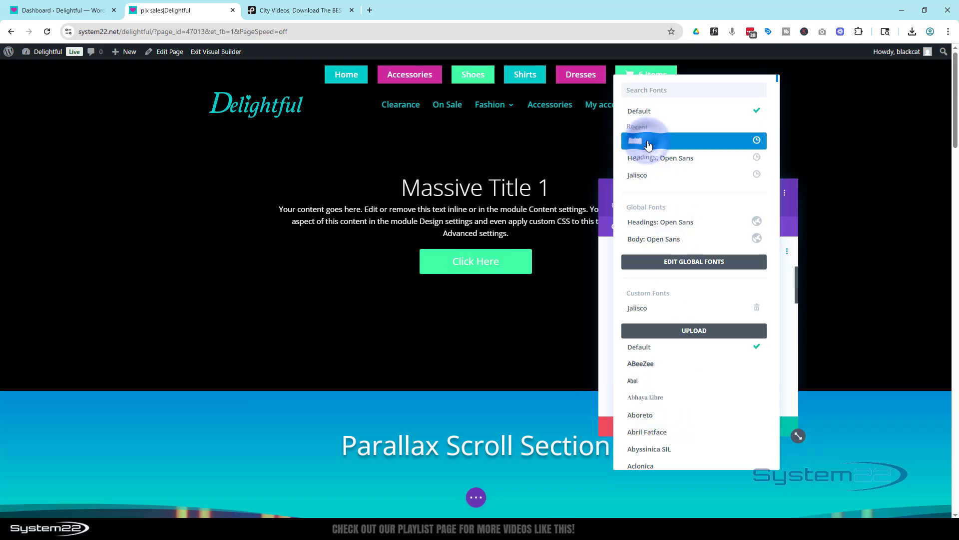
Step: Set the slide title to the Anton font with 3px letter spacing
left_click(648, 141)
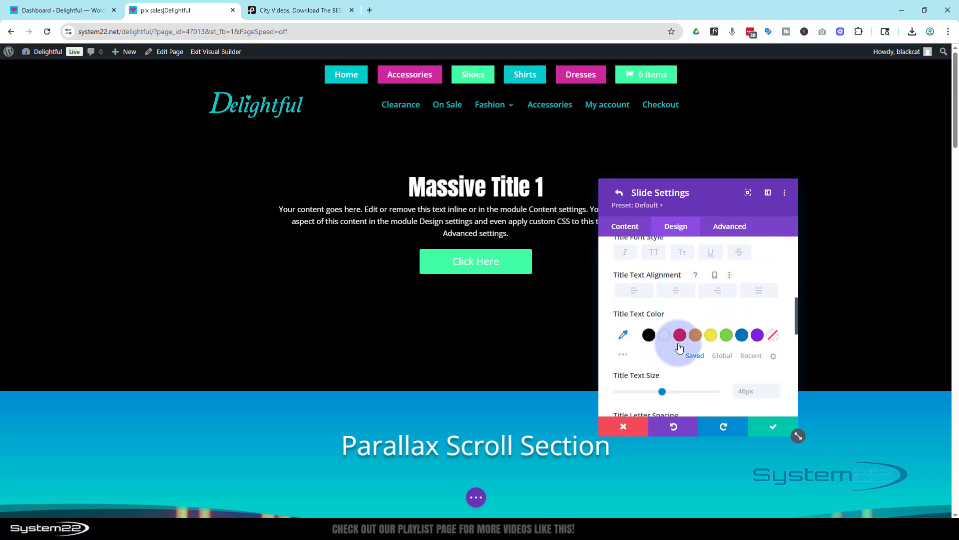
scroll("down", 3)
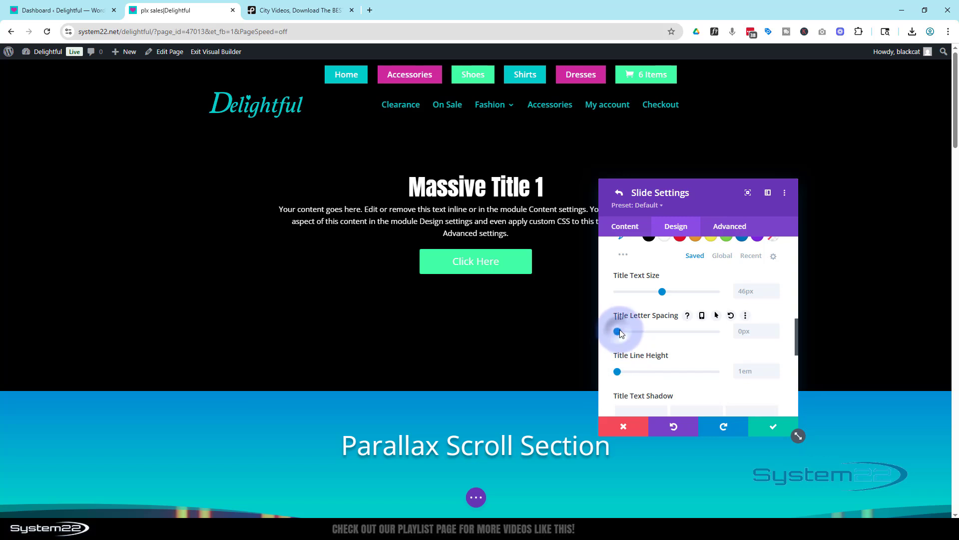
left_click_drag(617, 331, 621, 331)
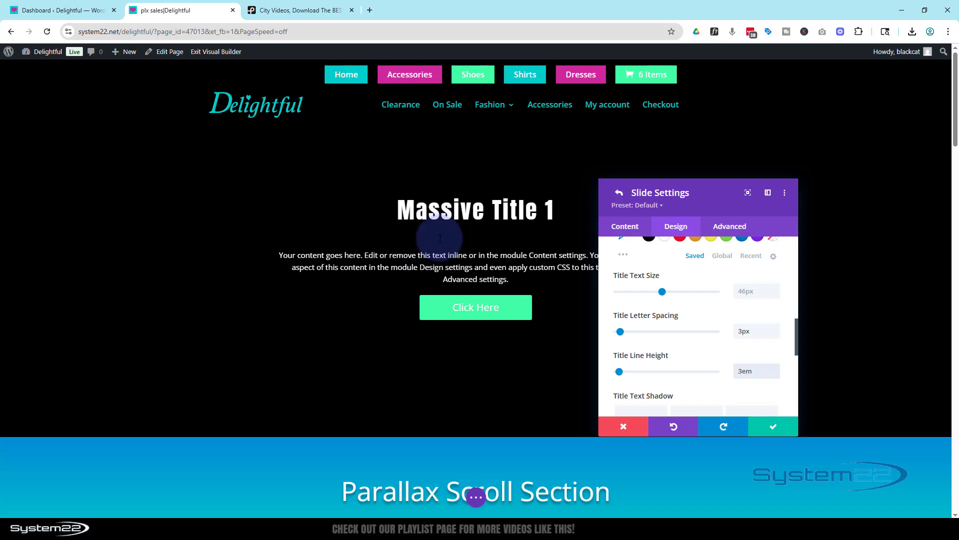
mouse_move(480, 301)
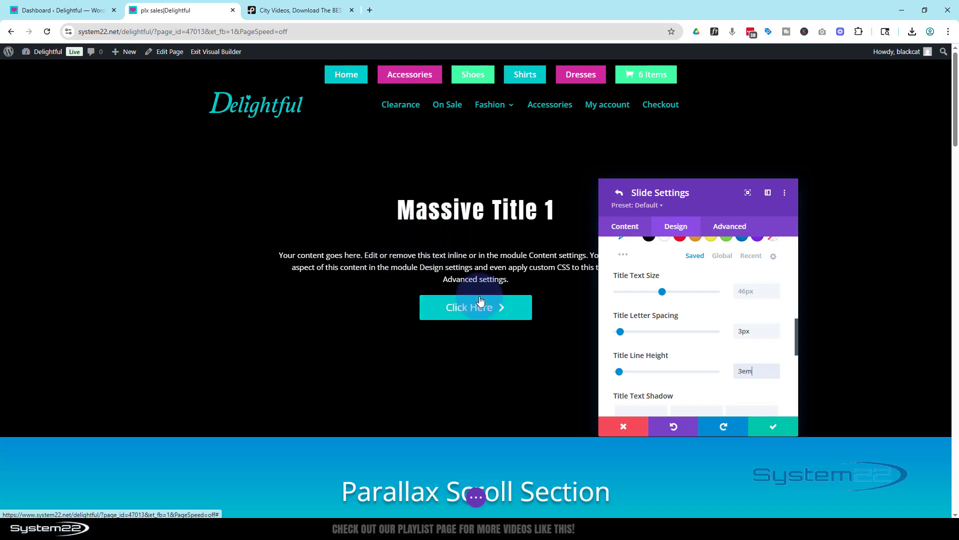
mouse_move(400, 345)
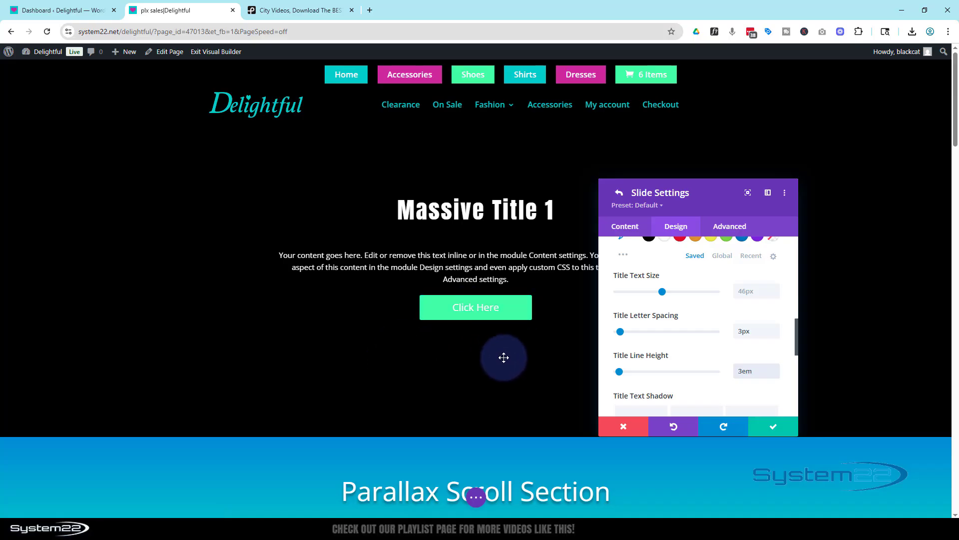
mouse_move(684, 337)
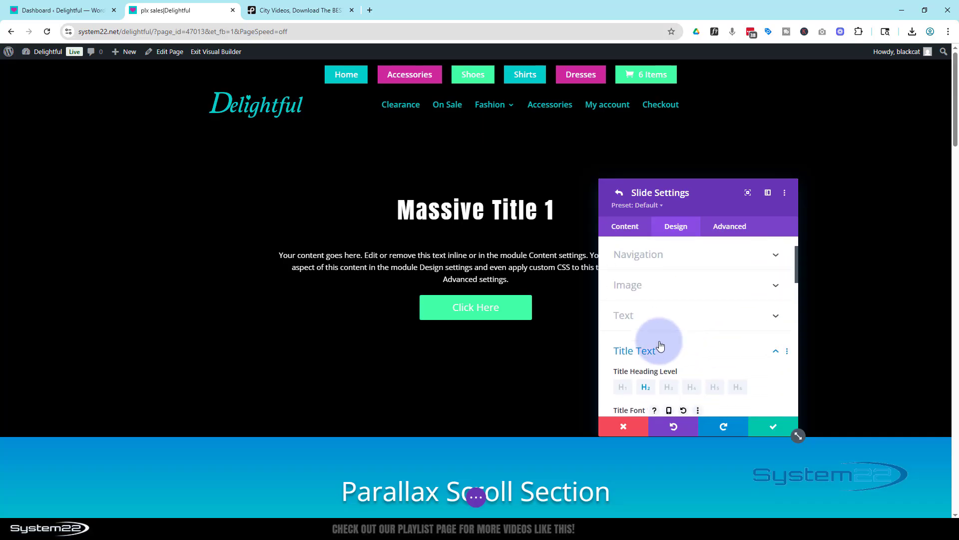
Step: Review the Button styling group and save the slide's styling back to Slider Settings
left_click(634, 347)
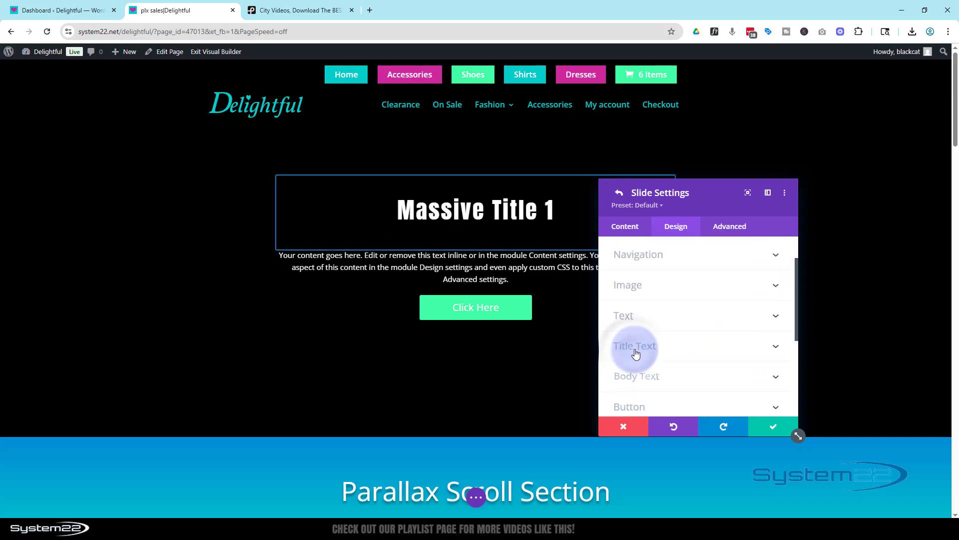
left_click(628, 407)
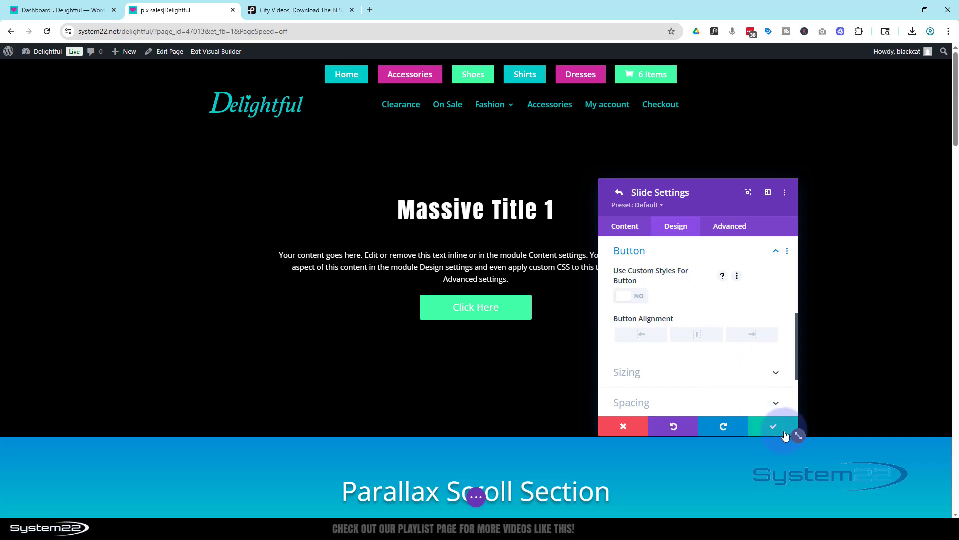
left_click(618, 193)
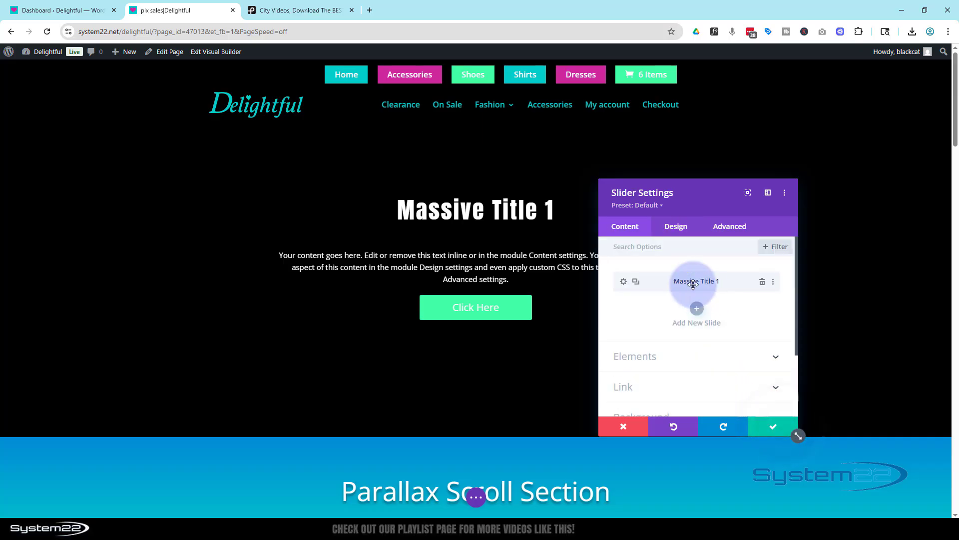
Step: Duplicate the styled slide into Massive Title 2 and 3 so the slider lists three slides
left_click(635, 282)
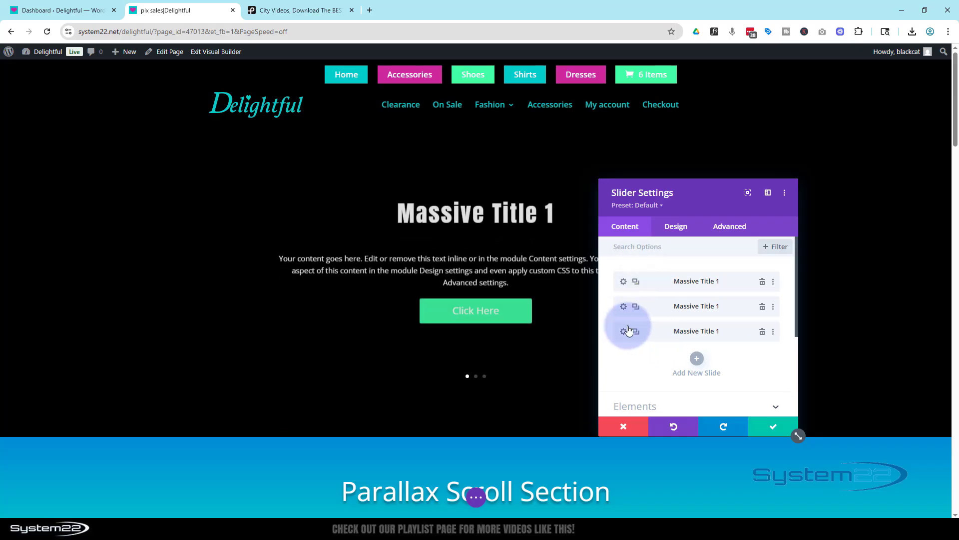
left_click(623, 331)
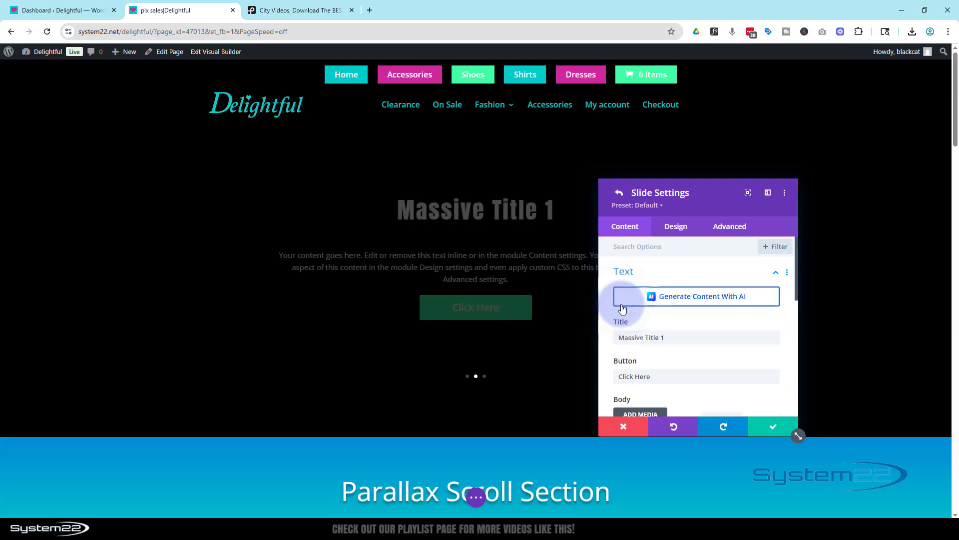
left_click(666, 337)
type("2")
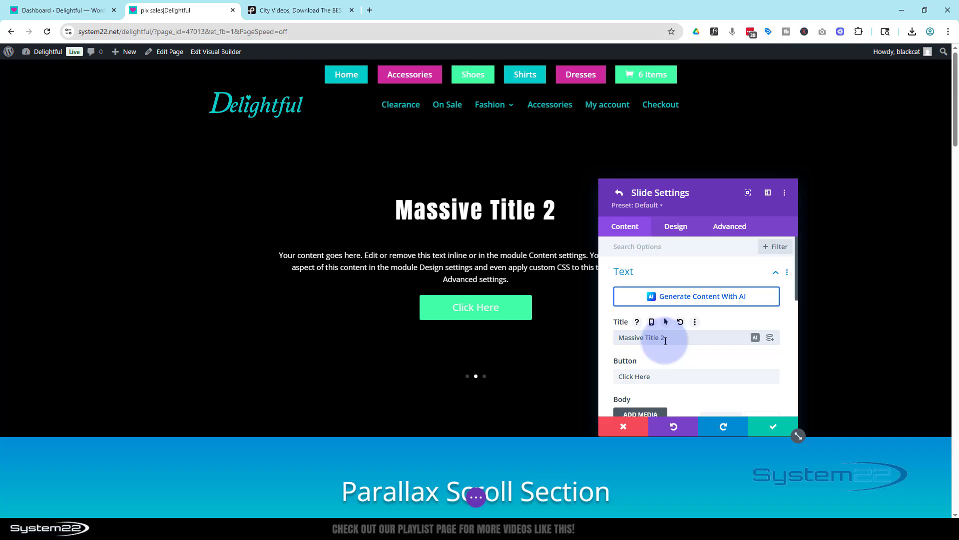
left_click(773, 427)
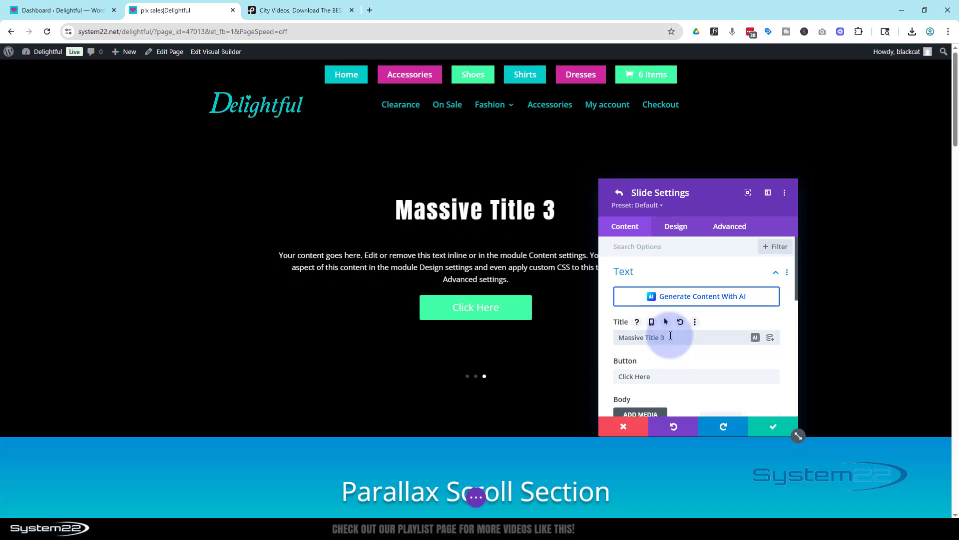
mouse_move(737, 332)
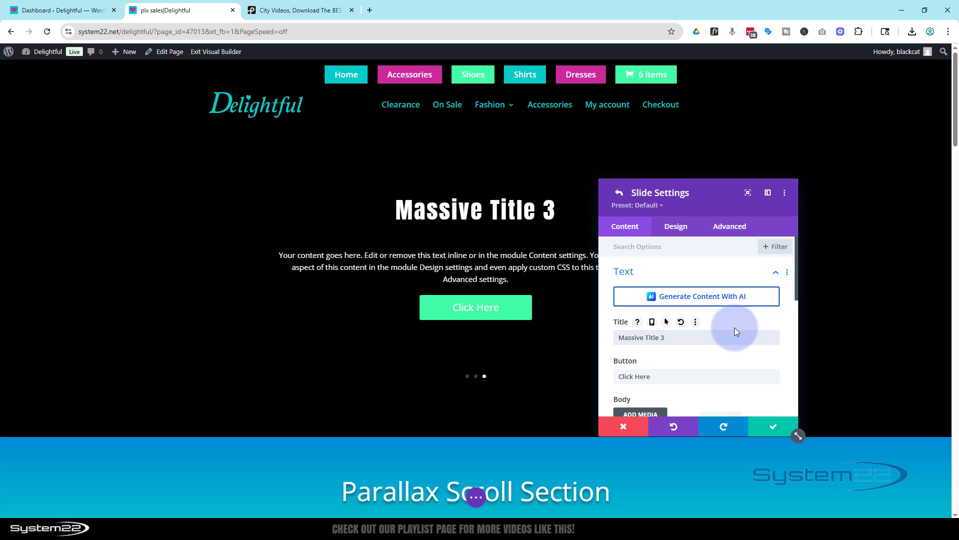
scroll("down", 3)
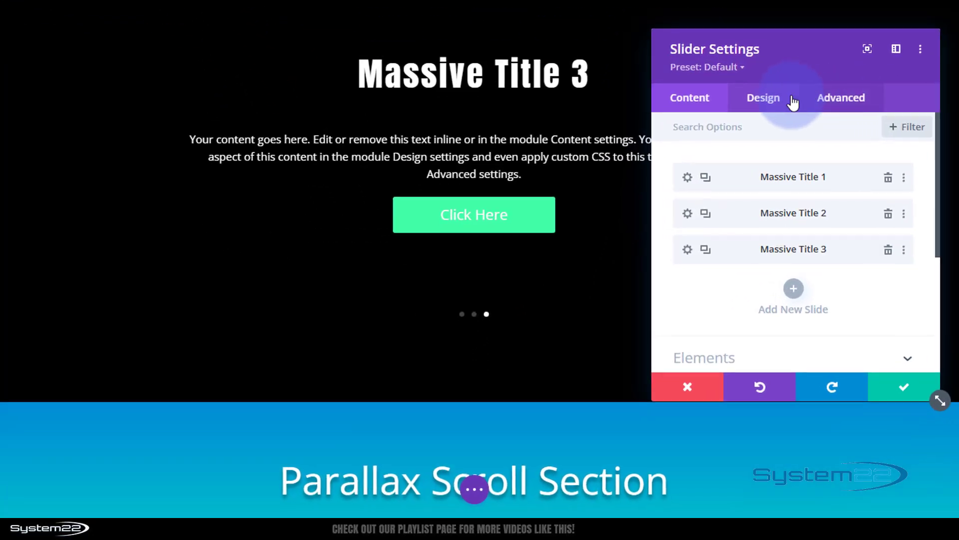
Step: Show the slider's Animation options in Design, with style None and auto-animation off
left_click(763, 97)
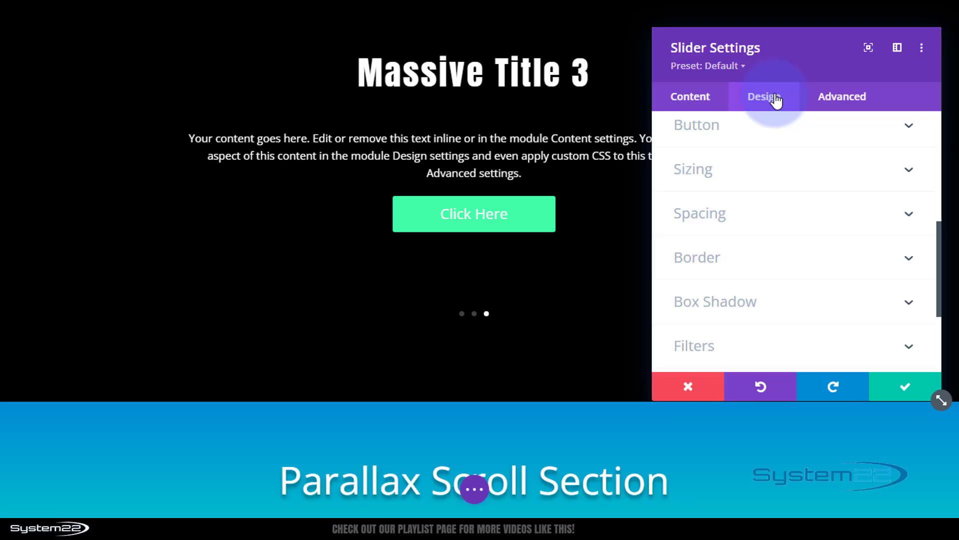
scroll("down", 3)
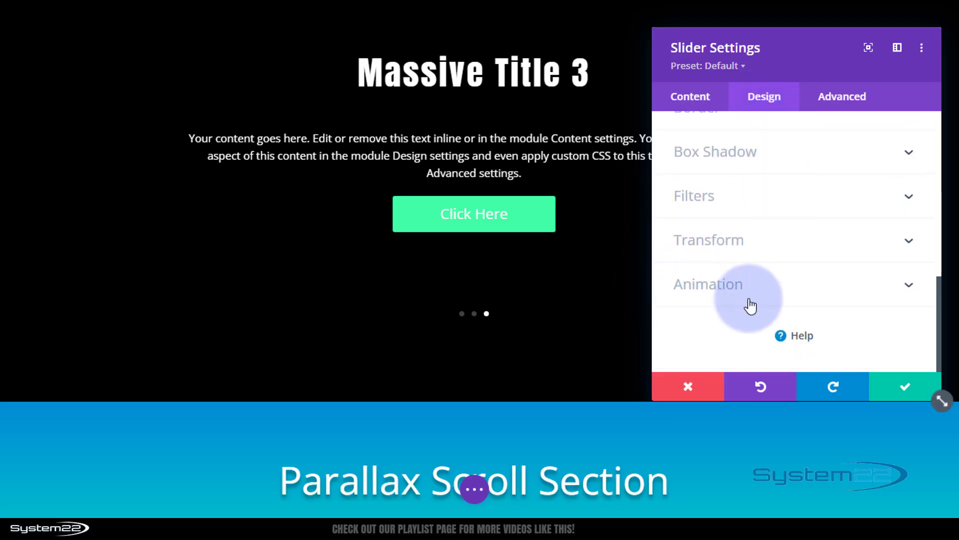
left_click(708, 284)
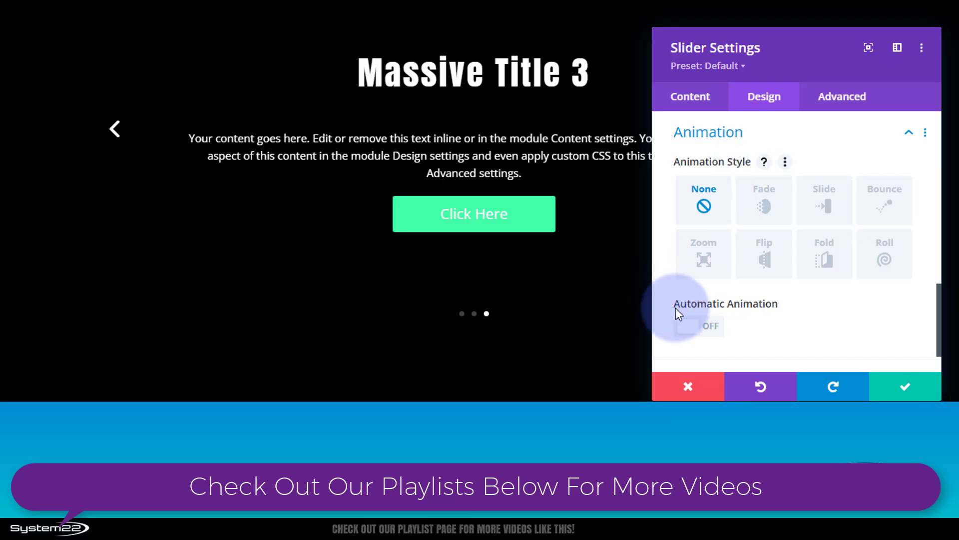
mouse_move(759, 314)
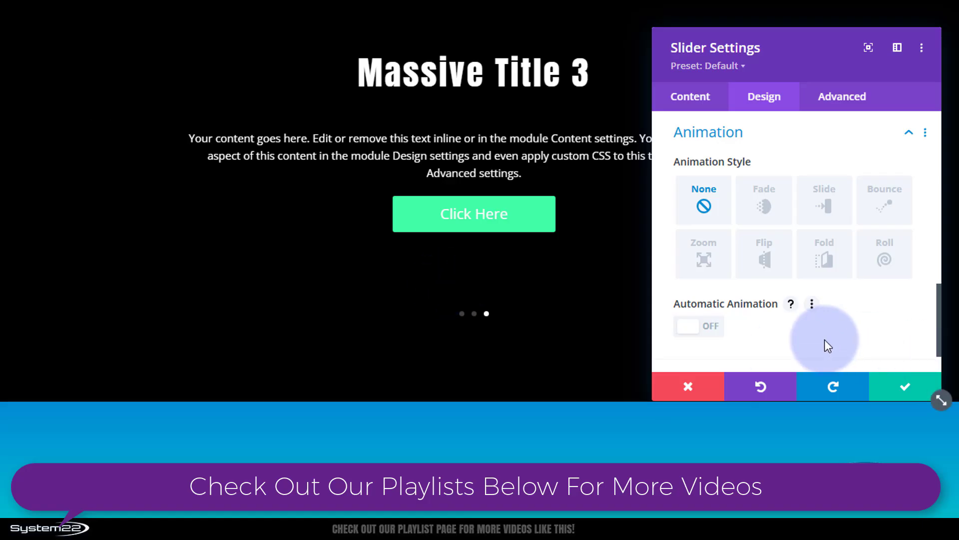
mouse_move(673, 335)
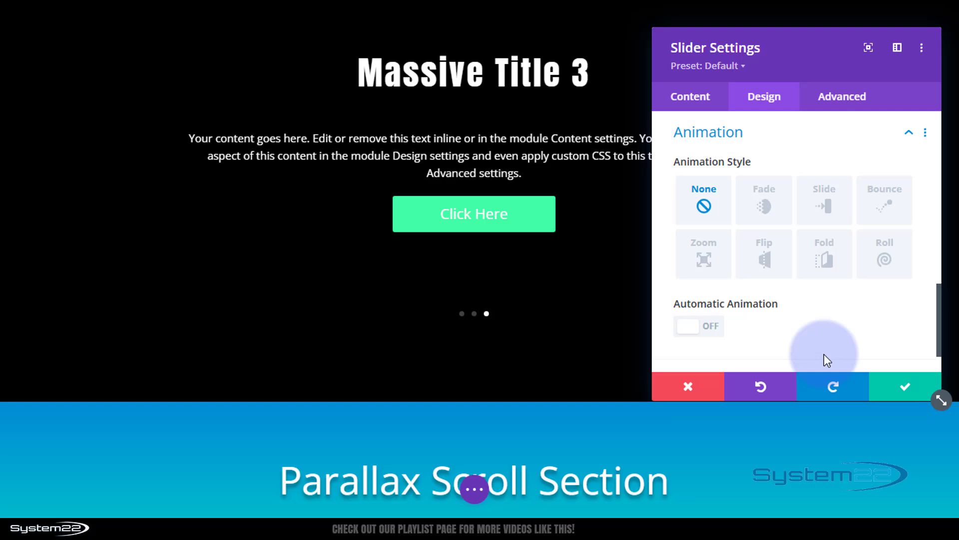
mouse_move(690, 96)
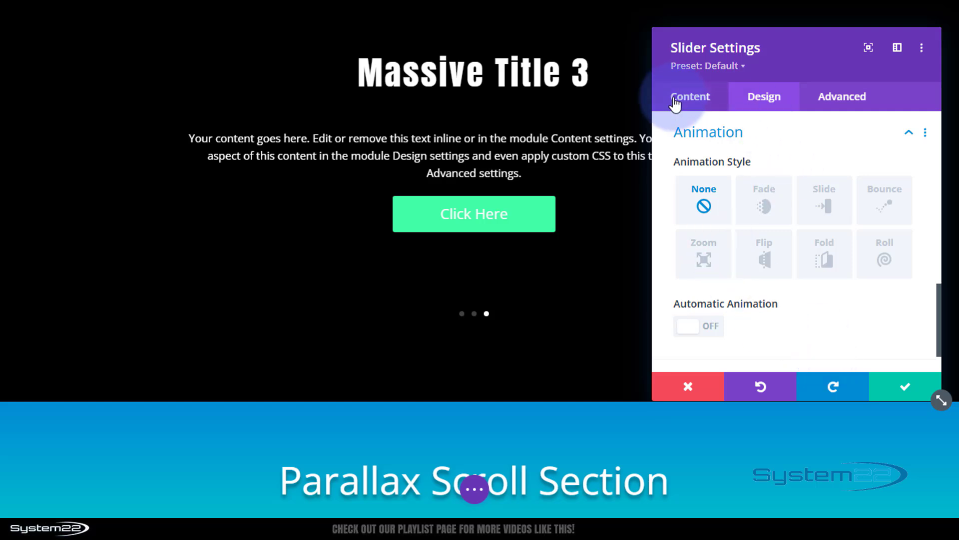
Step: Return to the slide list and review the Massive Title 1 slide's Design option groups
left_click(690, 96)
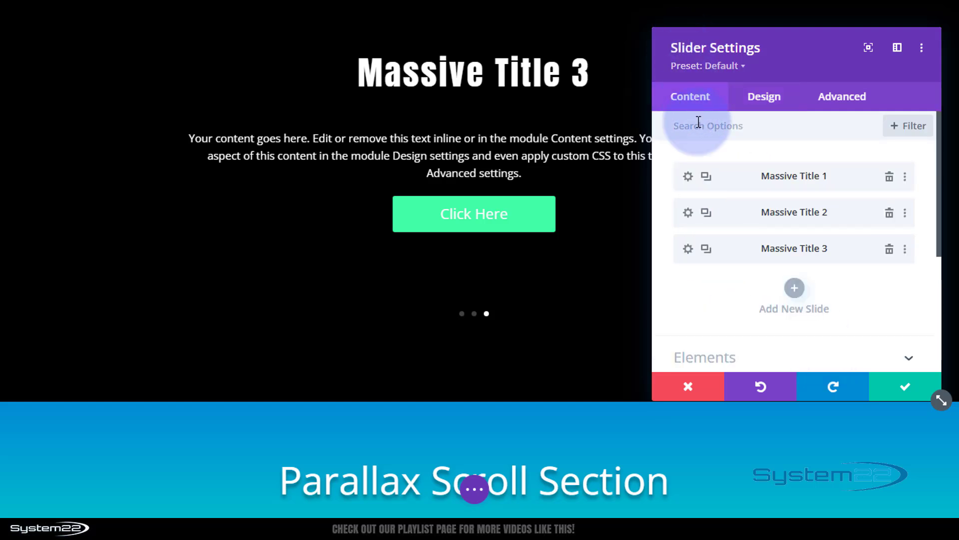
left_click(688, 176)
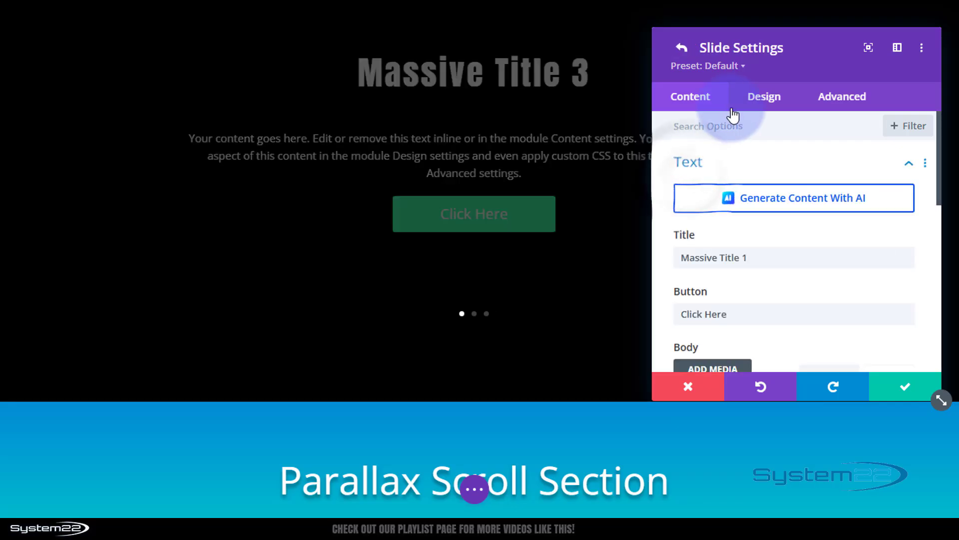
left_click(764, 96)
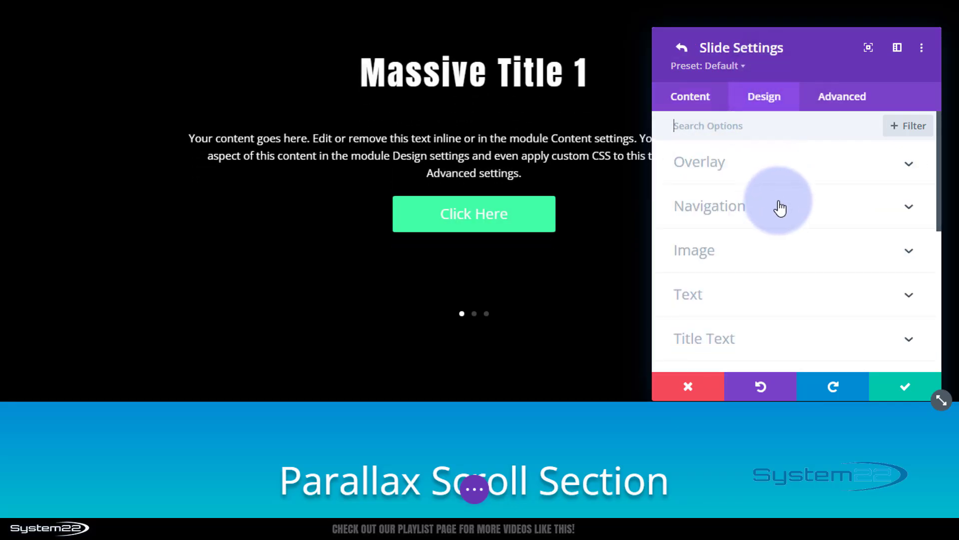
scroll("down", 3)
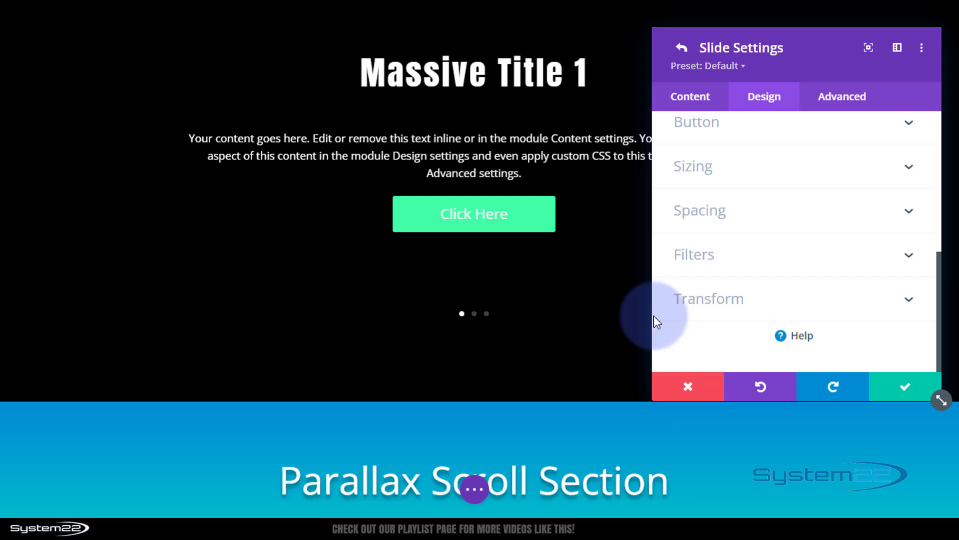
mouse_move(740, 122)
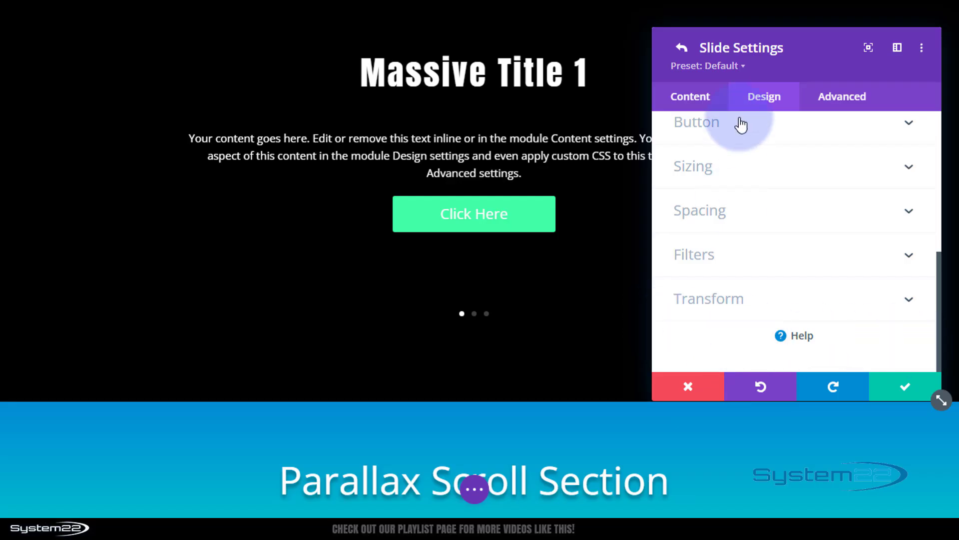
mouse_move(815, 414)
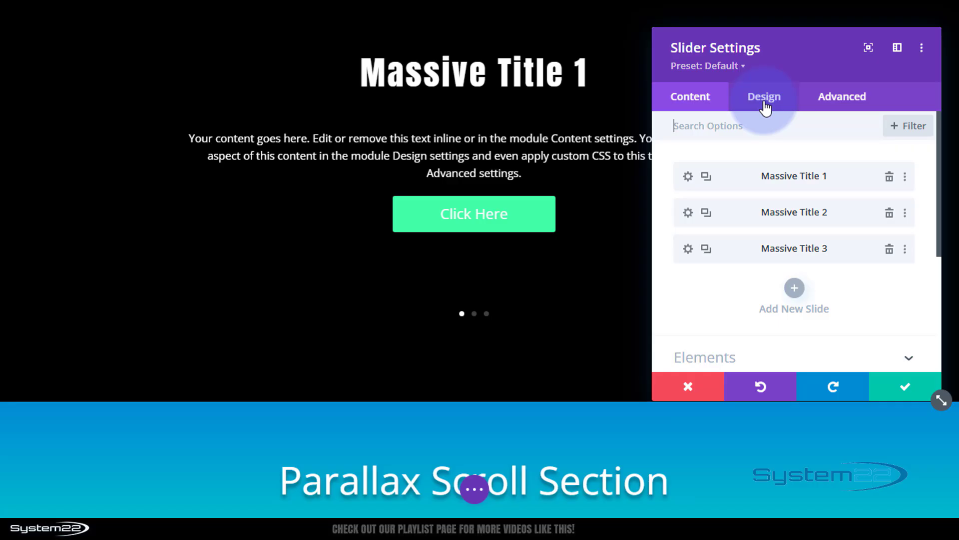
Step: Turn on automatic animation at 6000 ms in the slider's Design settings and save
left_click(764, 96)
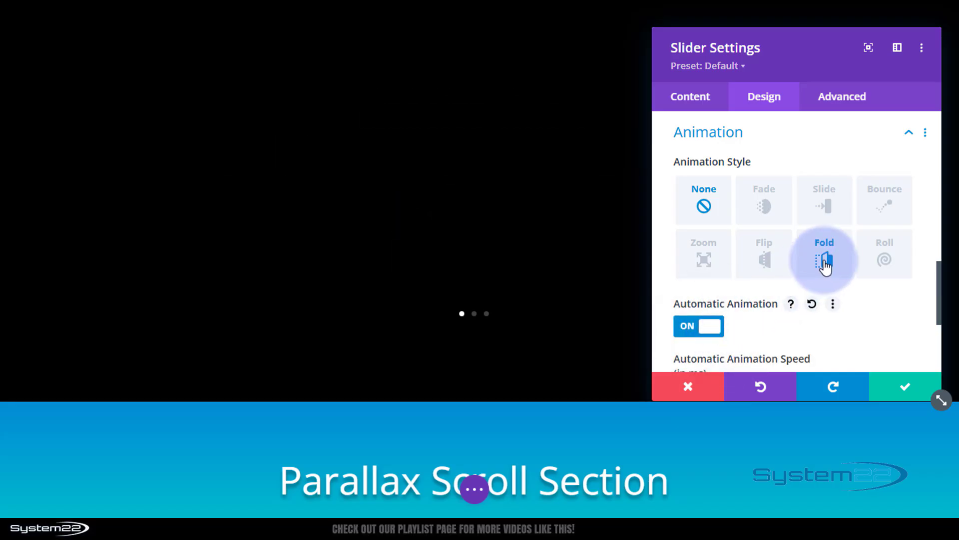
scroll("down", 3)
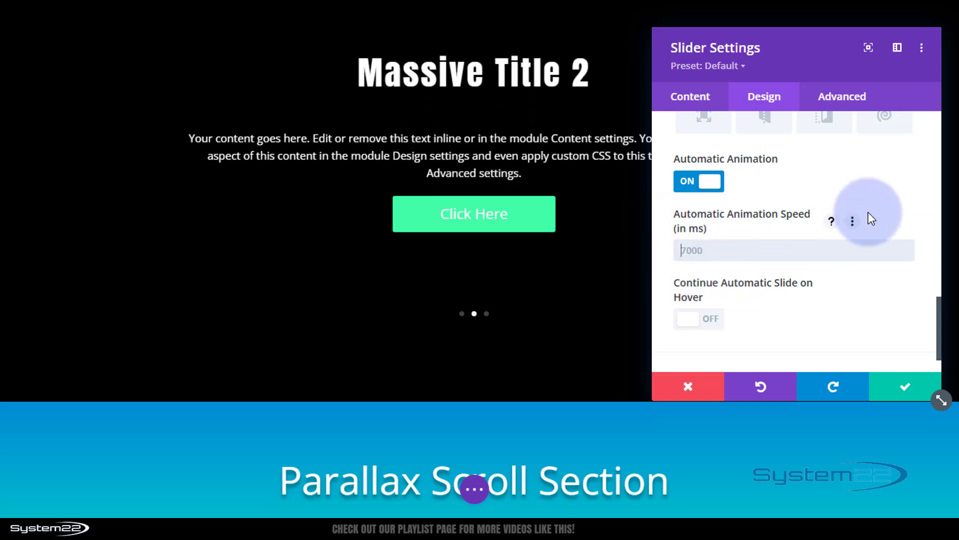
type("6000")
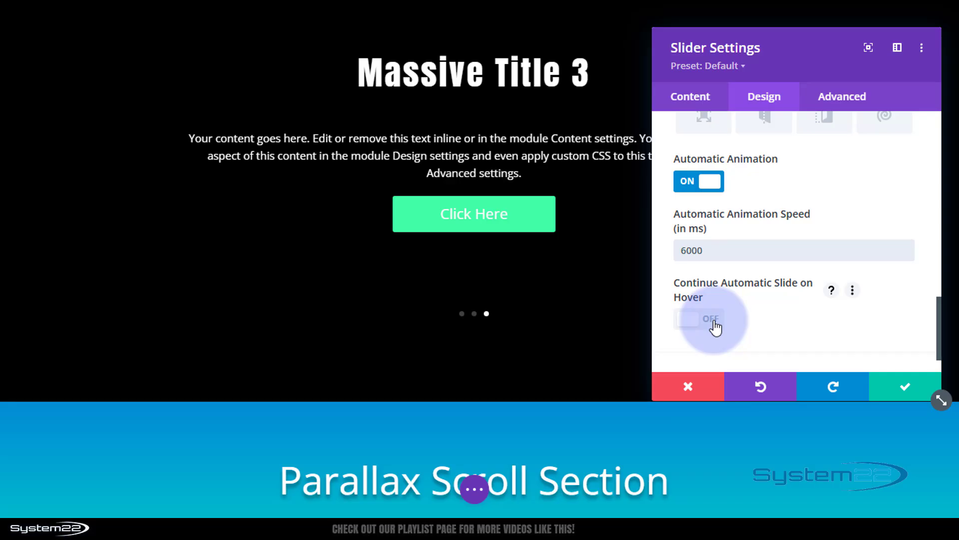
mouse_move(776, 326)
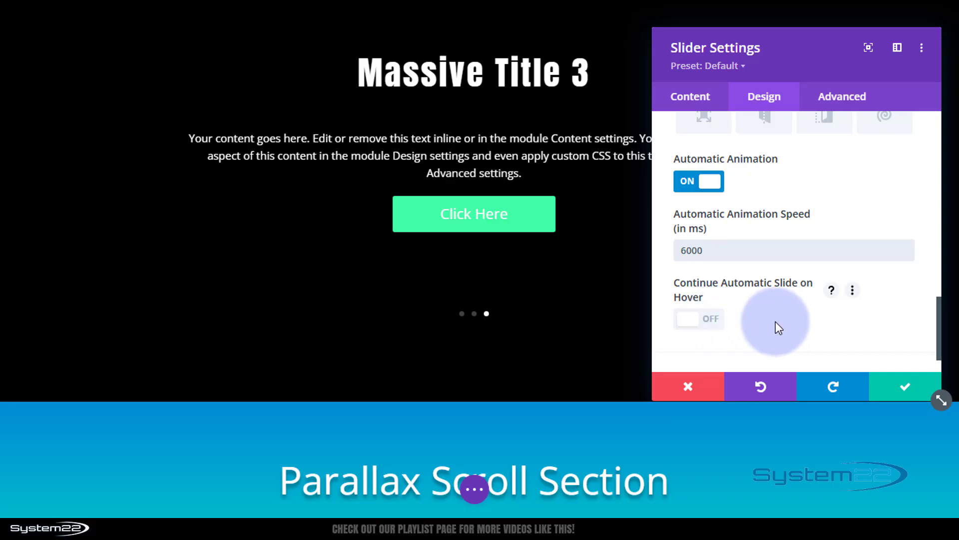
left_click(793, 250)
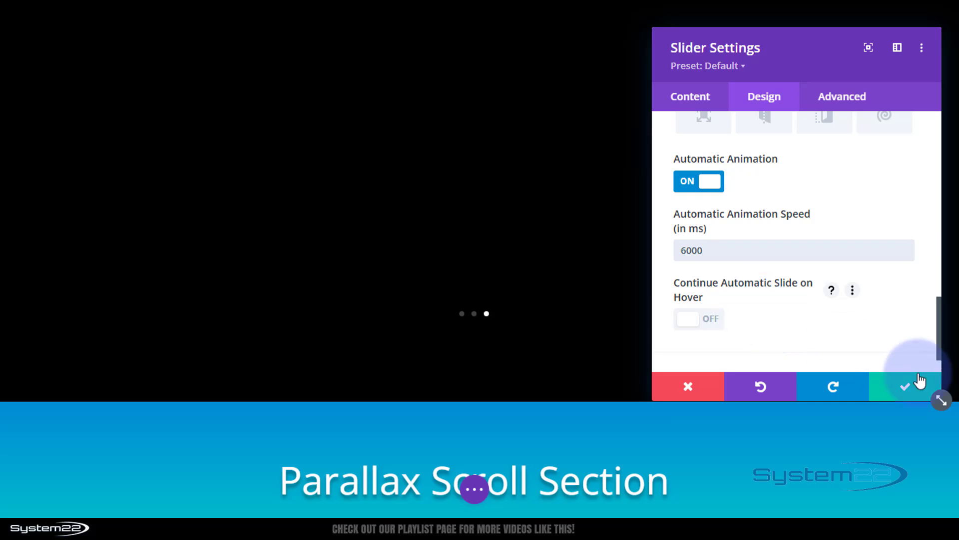
left_click(904, 387)
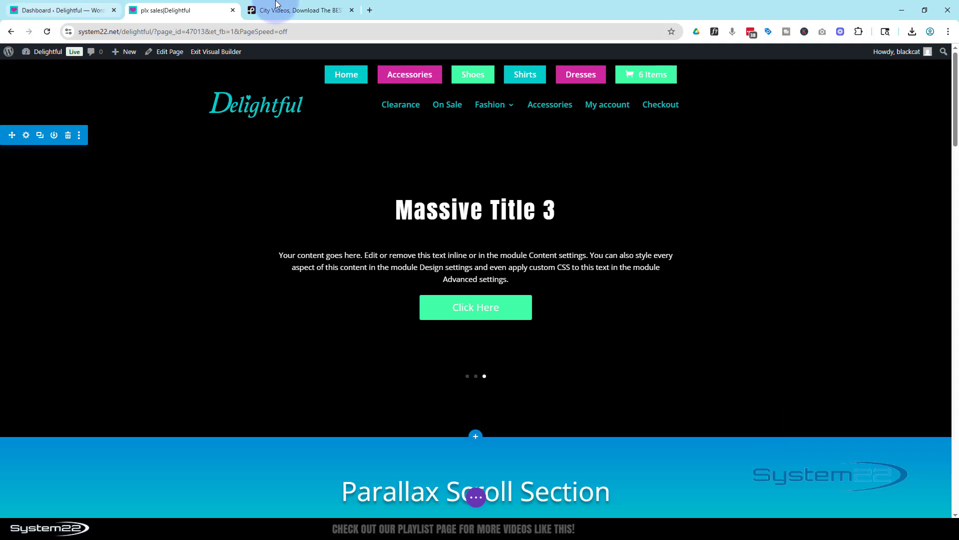
Step: Switch to Pexels, keep the search on Videos and browse the city results for the aerial night road clip
left_click(297, 10)
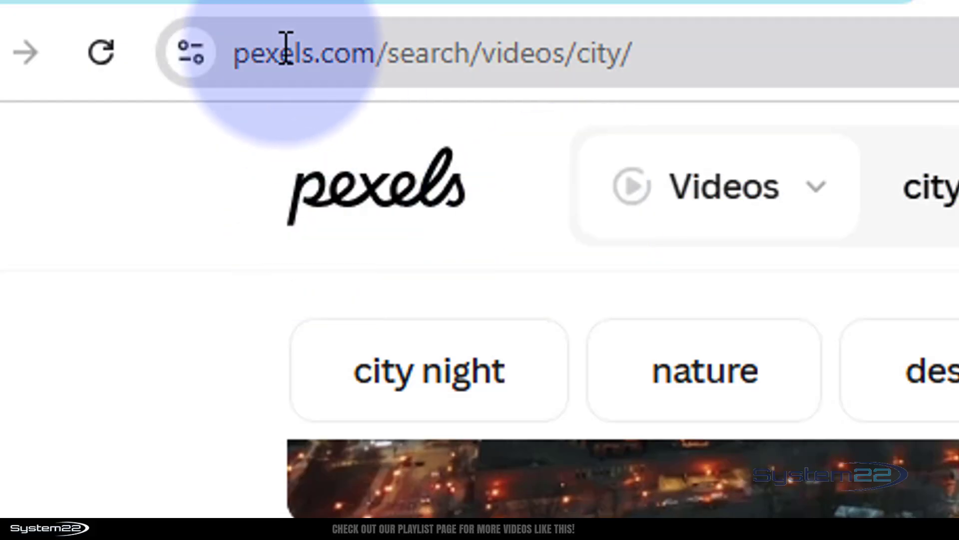
left_click(722, 187)
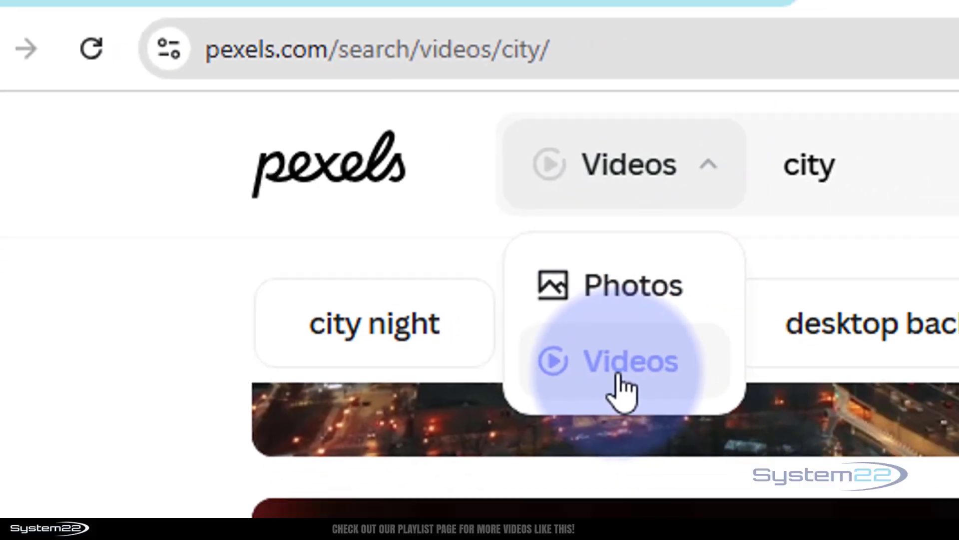
left_click(631, 361)
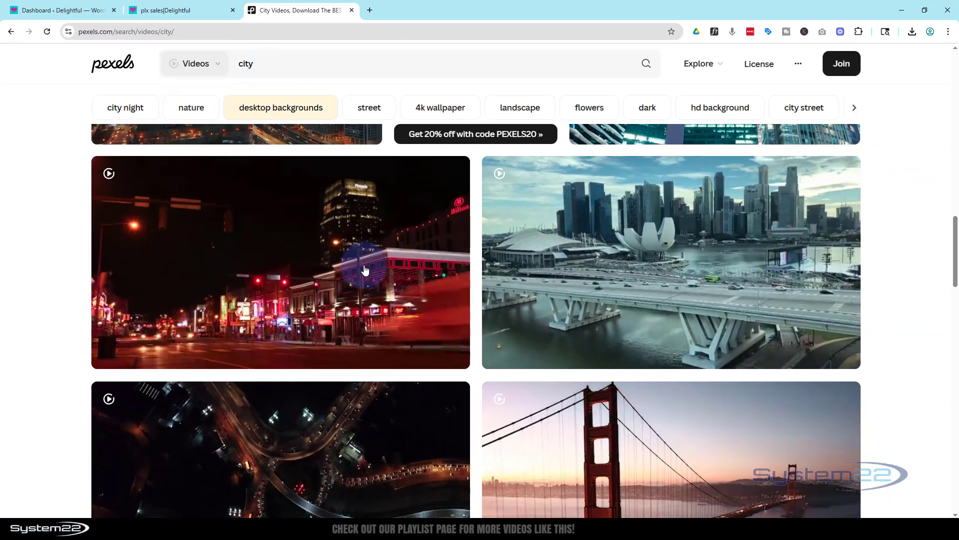
scroll("down", 3)
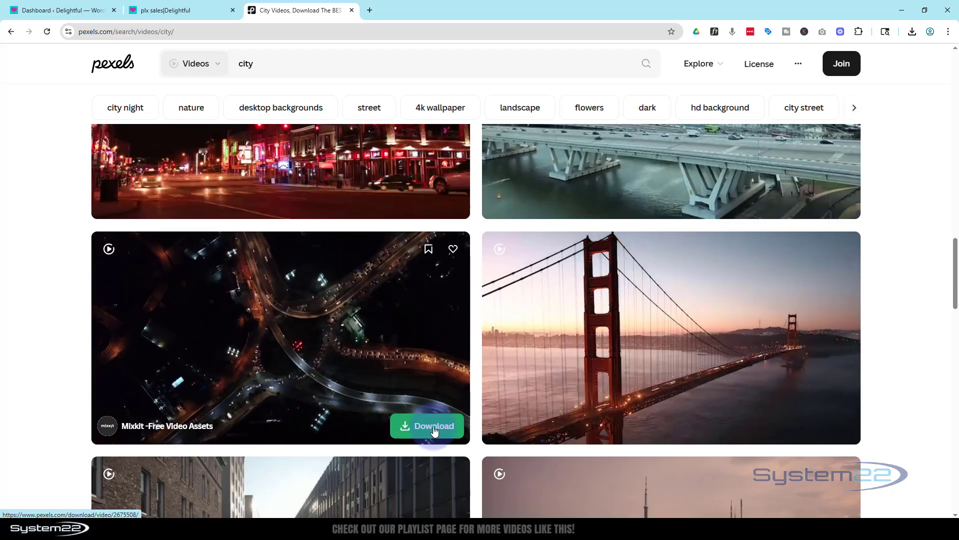
scroll("down", 3)
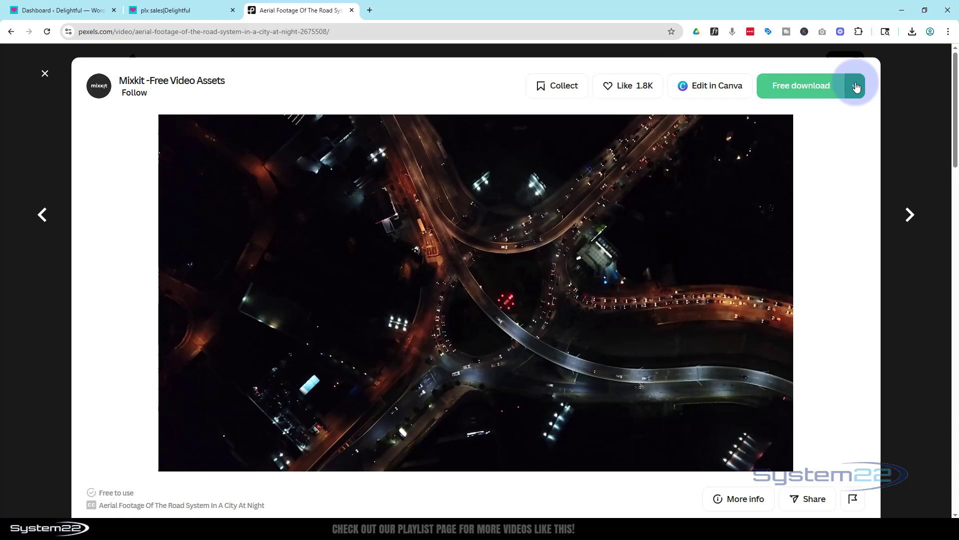
Step: Download the aerial city clip at SD 960x540 from Pexels and return to the Divi page
left_click(855, 86)
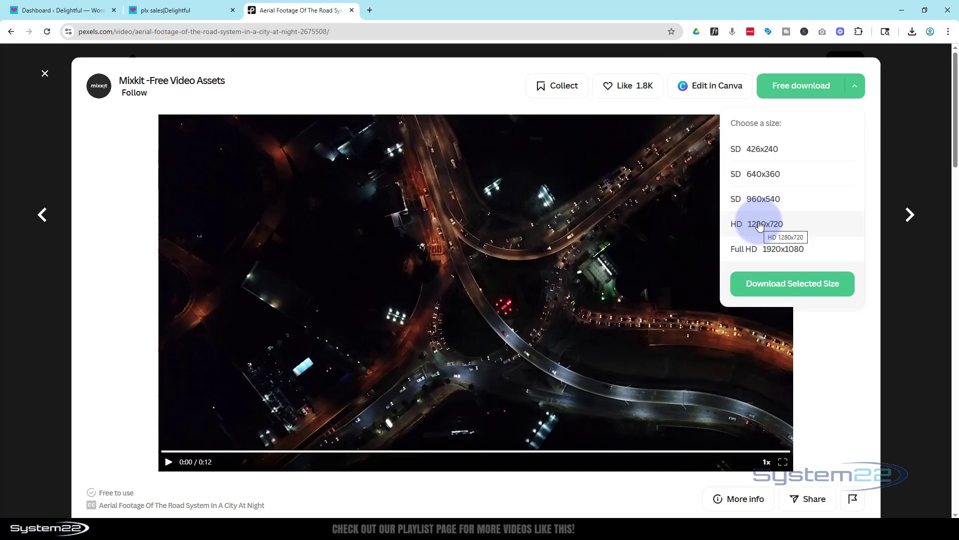
mouse_move(798, 222)
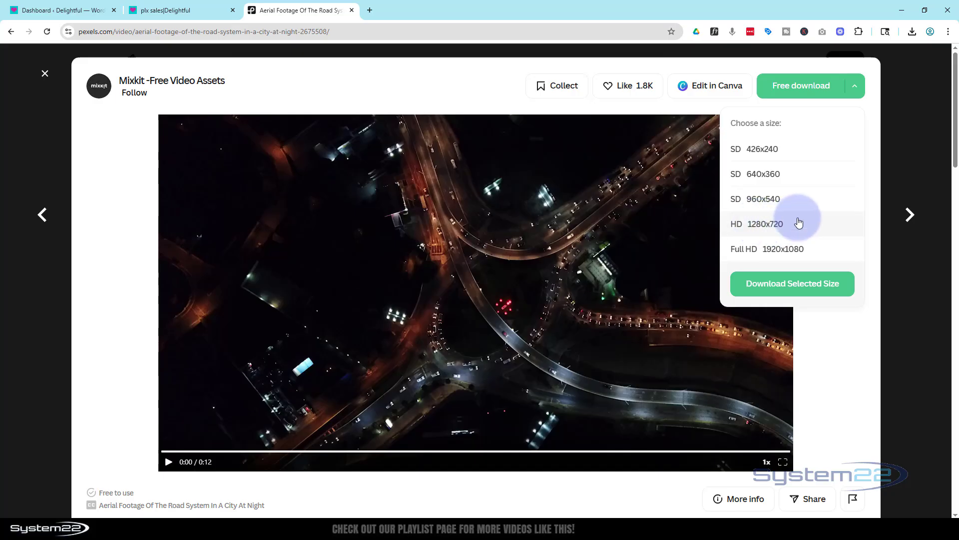
mouse_move(755, 204)
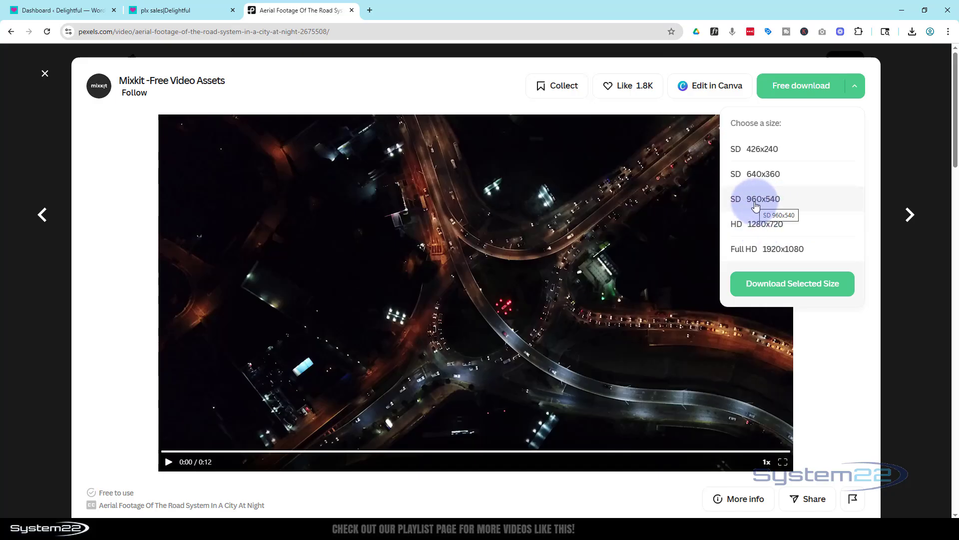
mouse_move(787, 236)
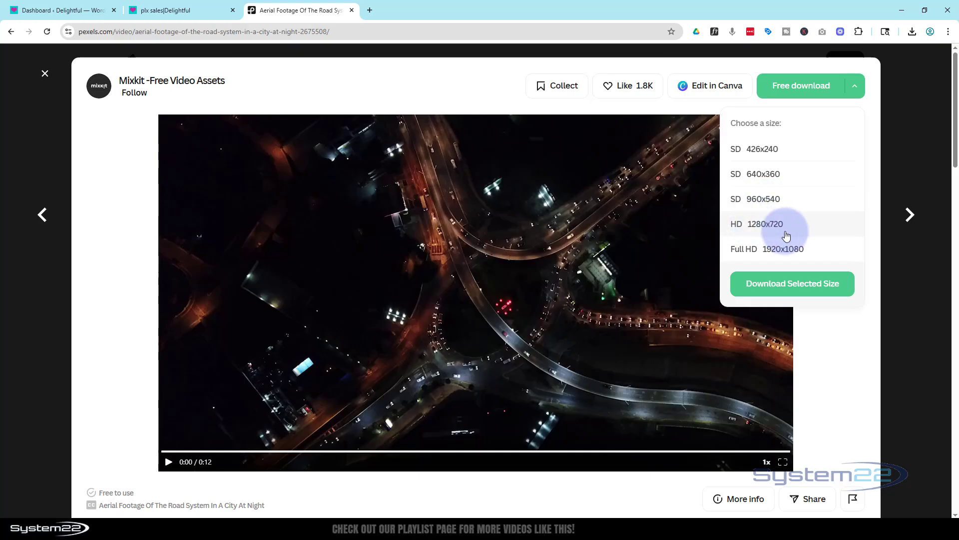
mouse_move(760, 202)
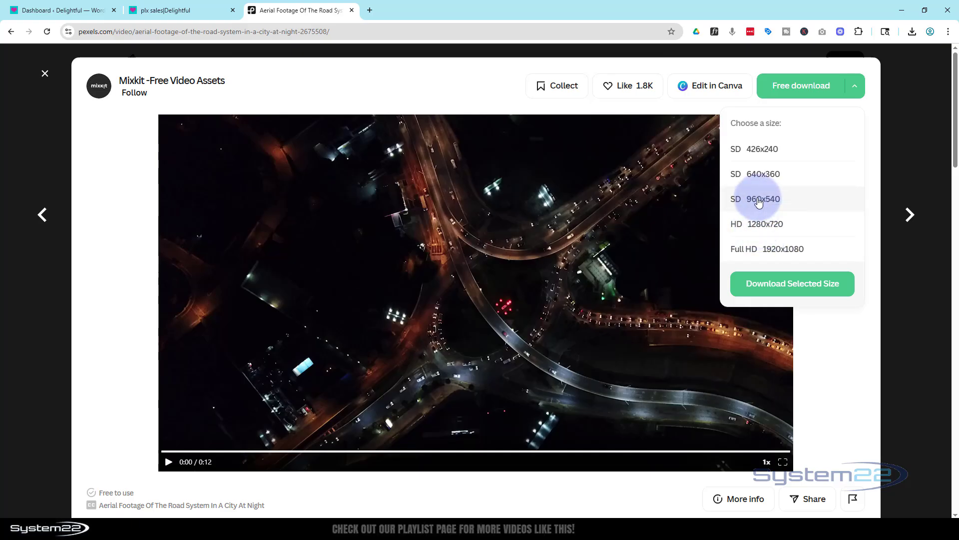
left_click(762, 199)
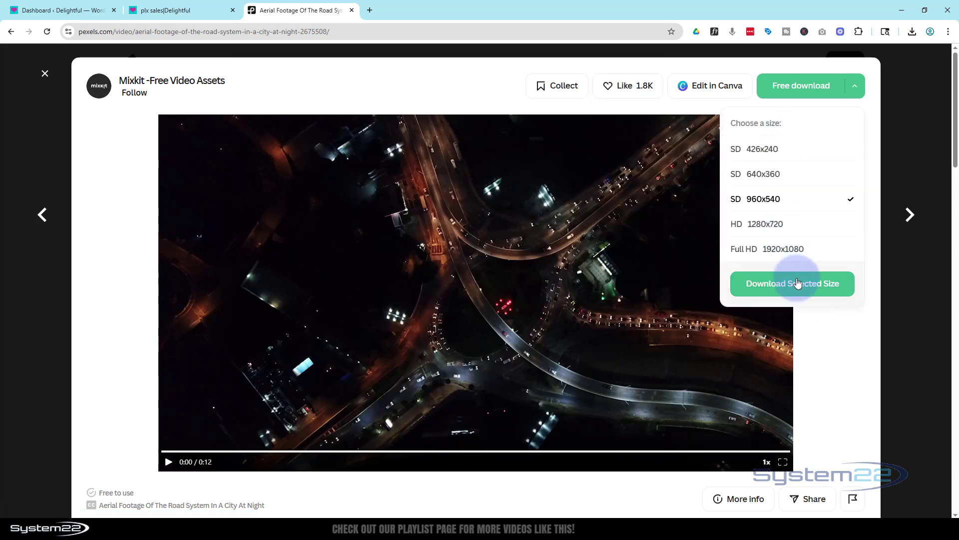
left_click(791, 283)
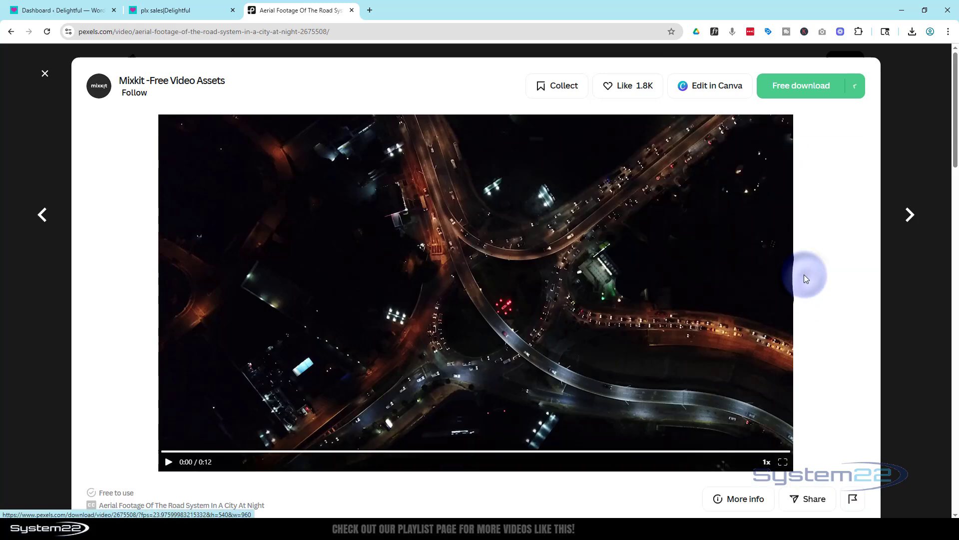
left_click(800, 85)
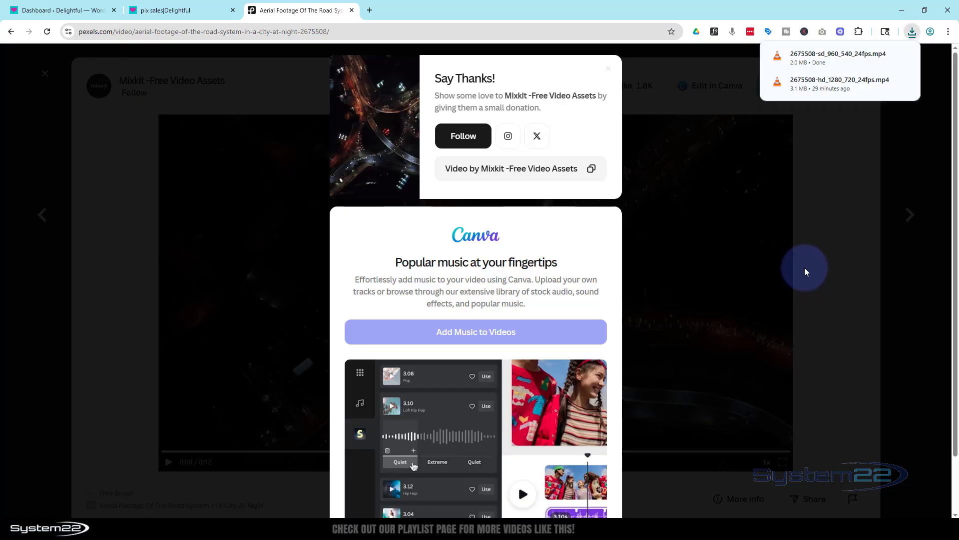
left_click(178, 10)
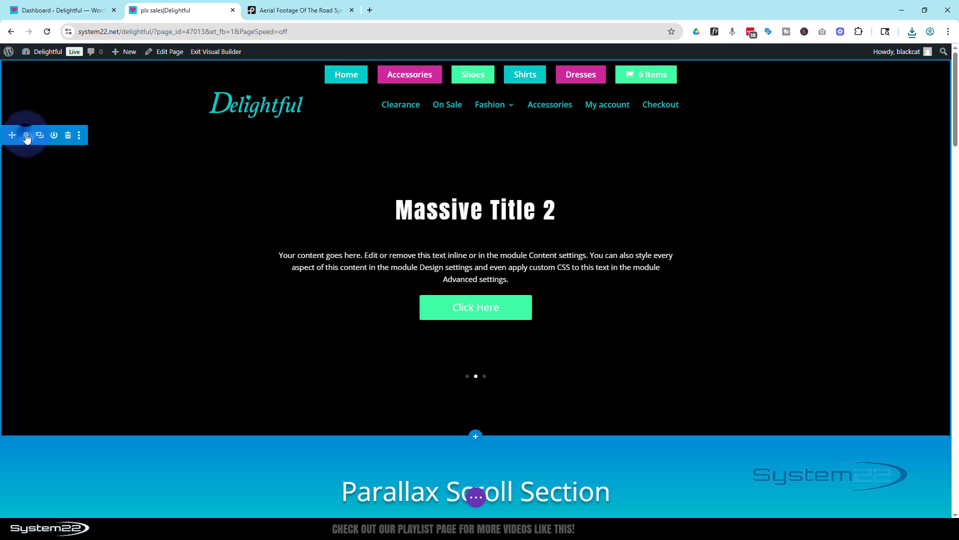
Step: From the slider section's Background Video settings, start adding a background video
left_click(39, 135)
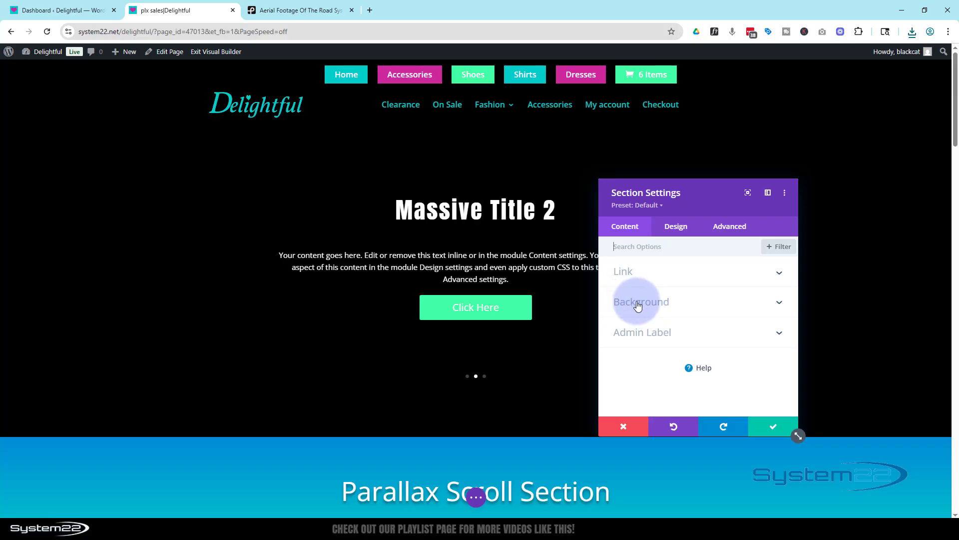
left_click(642, 302)
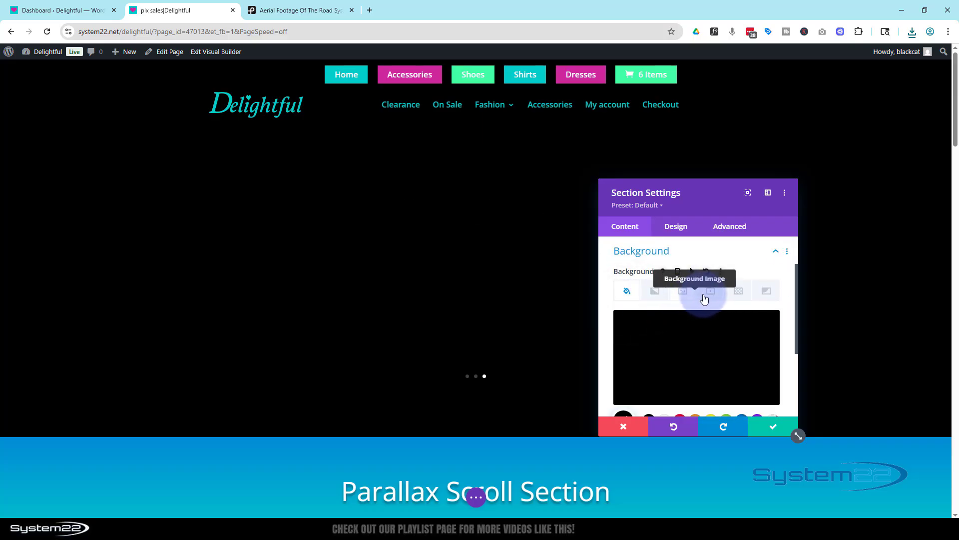
left_click(709, 290)
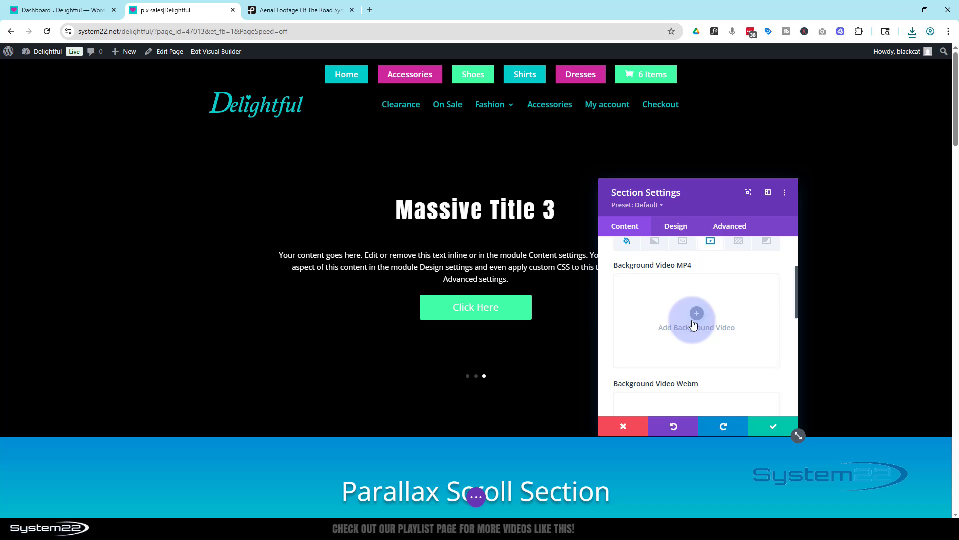
left_click(697, 320)
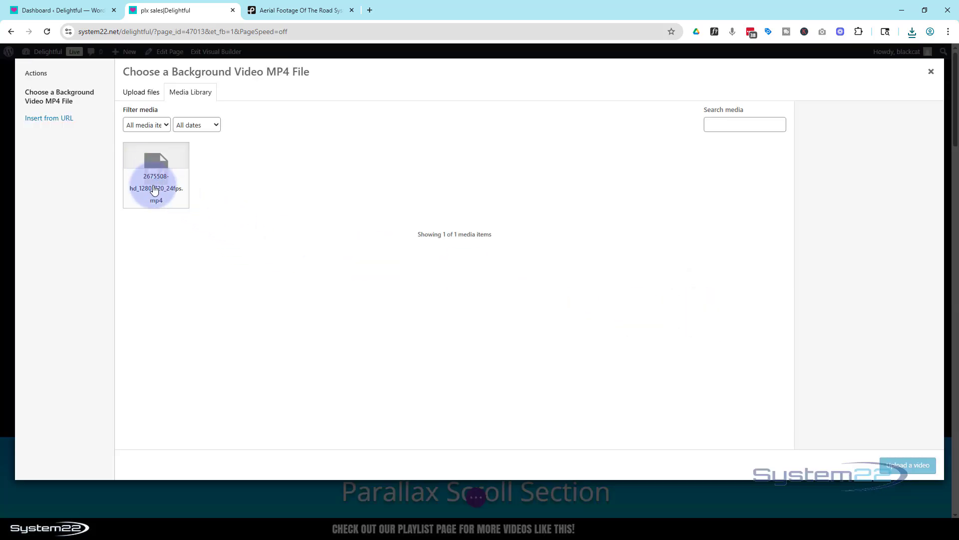
Step: Upload and select the 960x540 aerial city MP4 in the media library
left_click(156, 176)
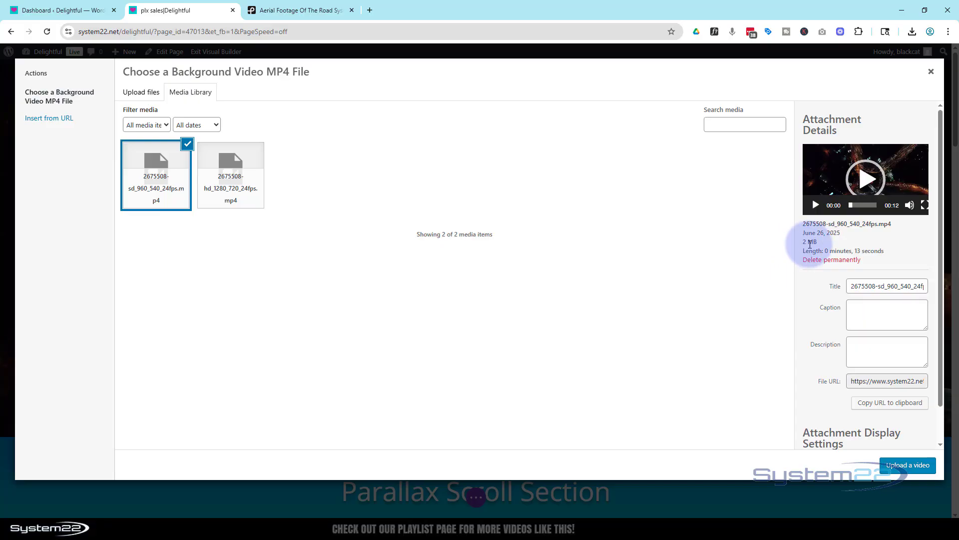
mouse_move(792, 467)
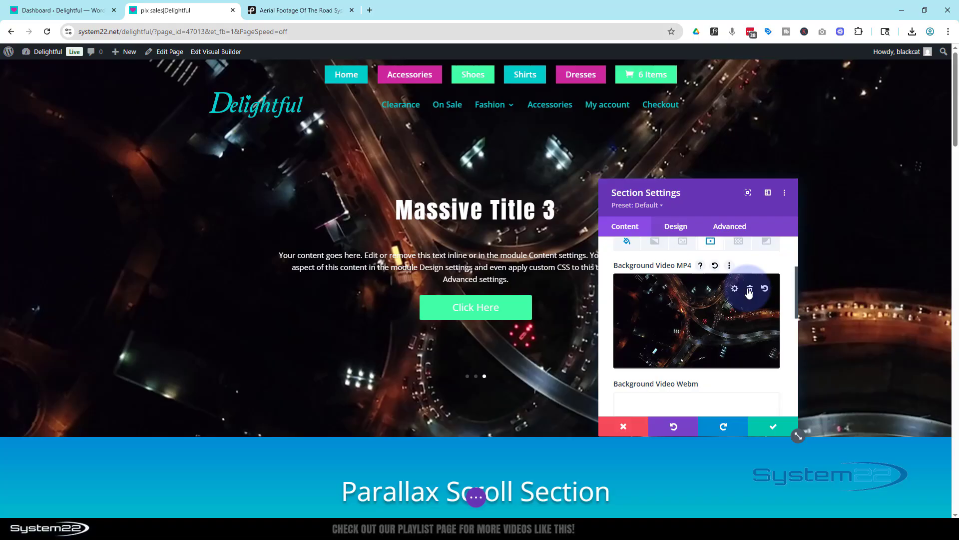
Step: Remove the background video and re-apply the aerial city MP4 from the media library
left_click(749, 288)
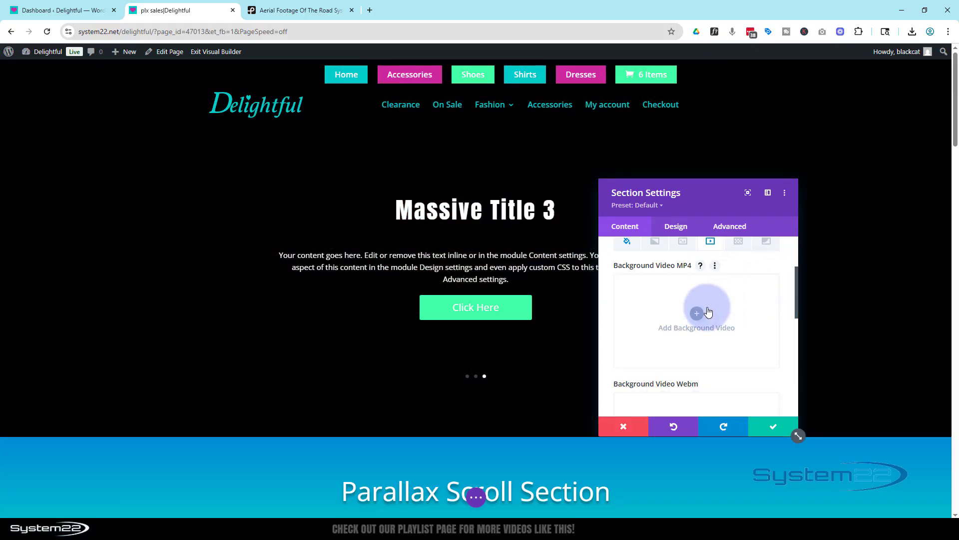
left_click(697, 313)
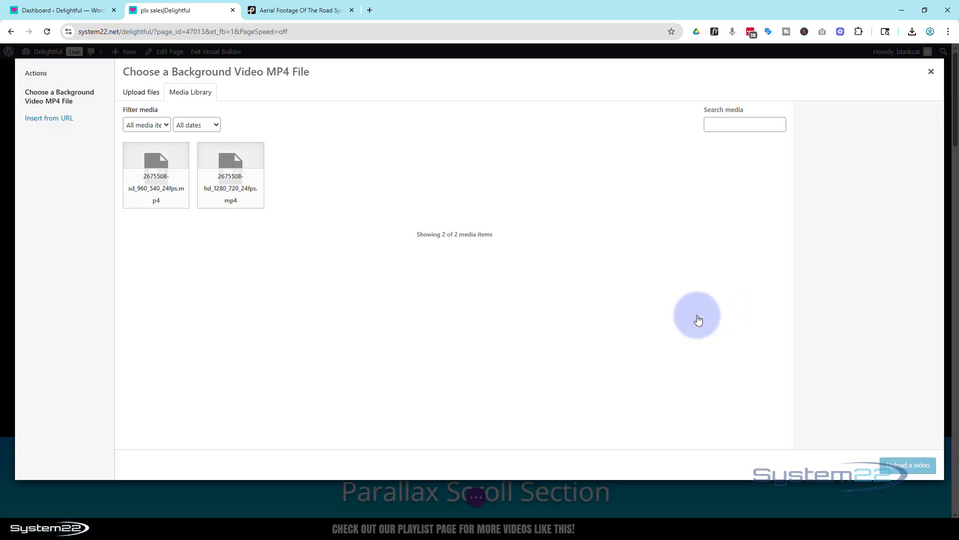
left_click(231, 171)
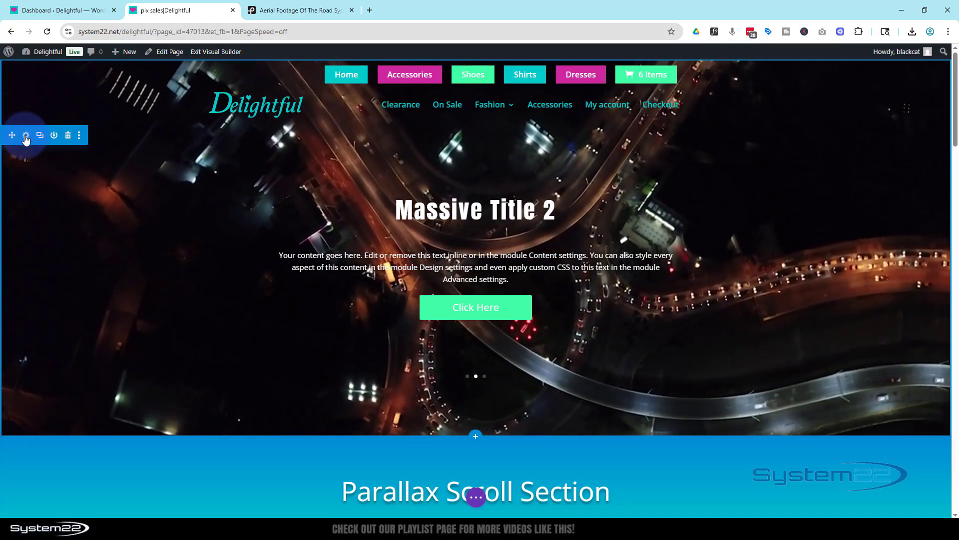
Step: Give the slider section a 100vh minimum height in Design > Sizing
left_click(26, 135)
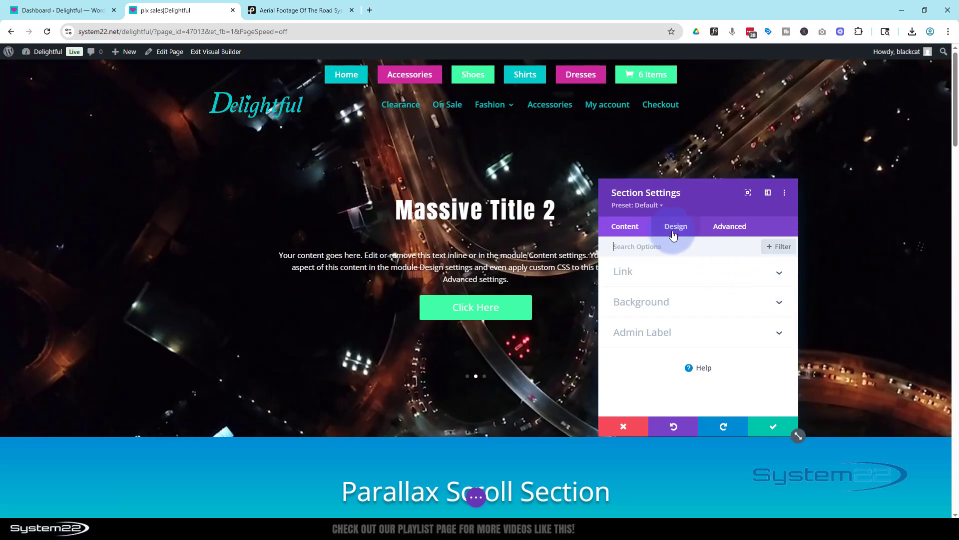
left_click(676, 226)
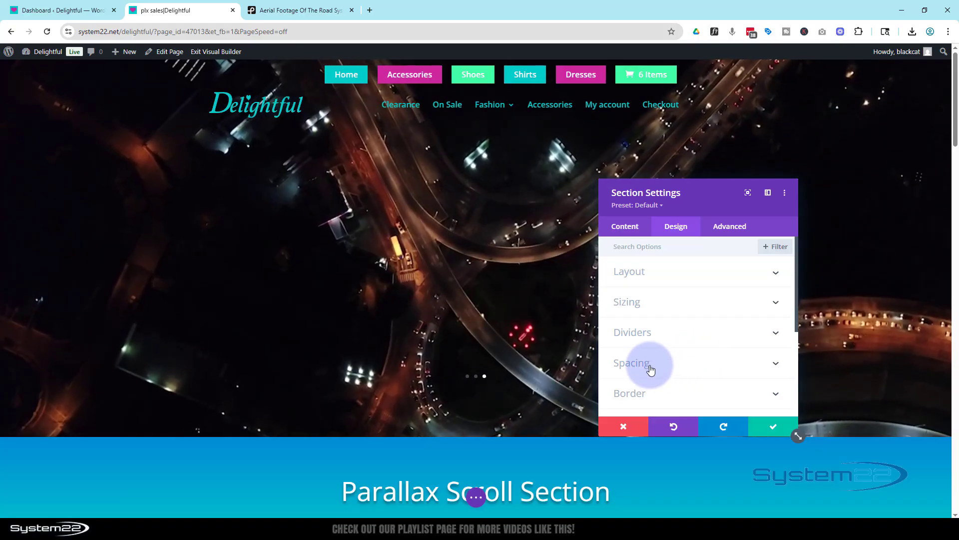
left_click(630, 361)
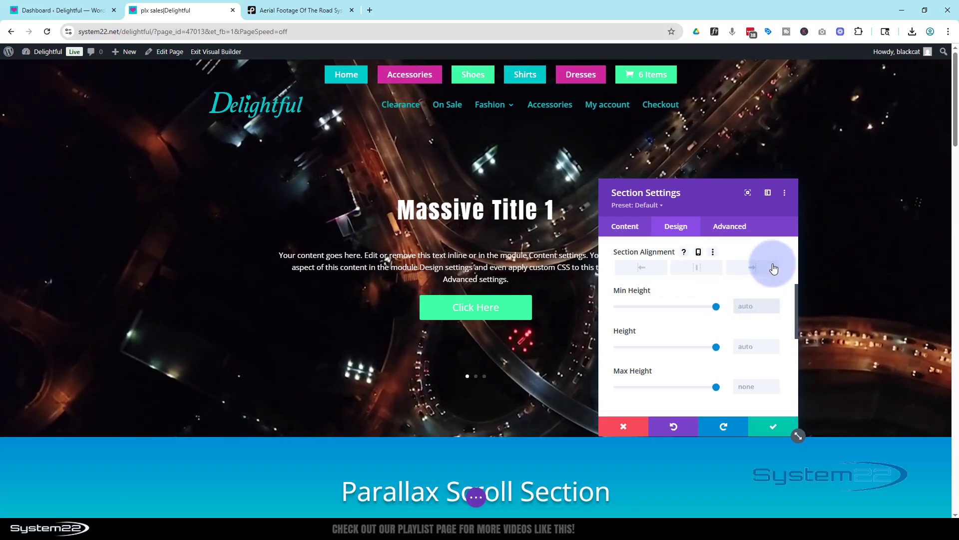
type("90vh")
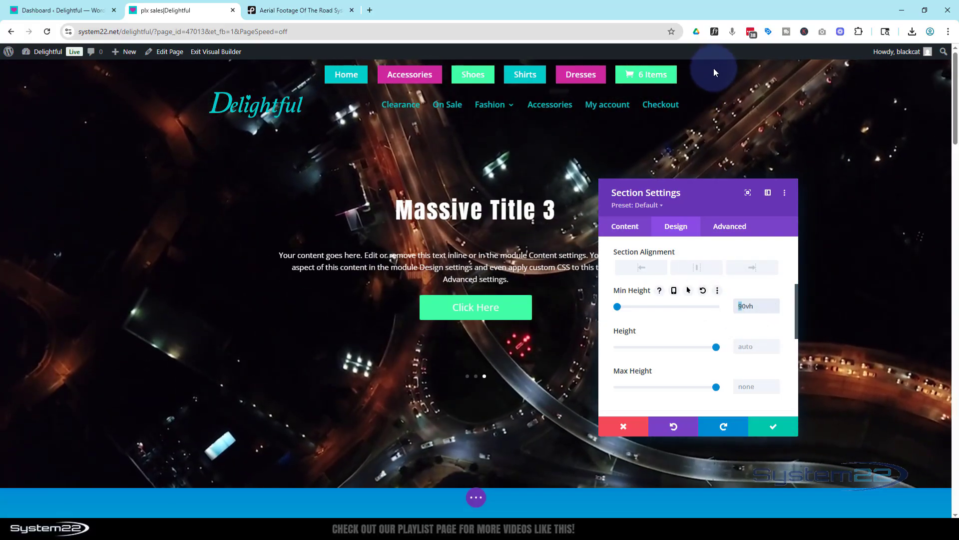
type("10vh")
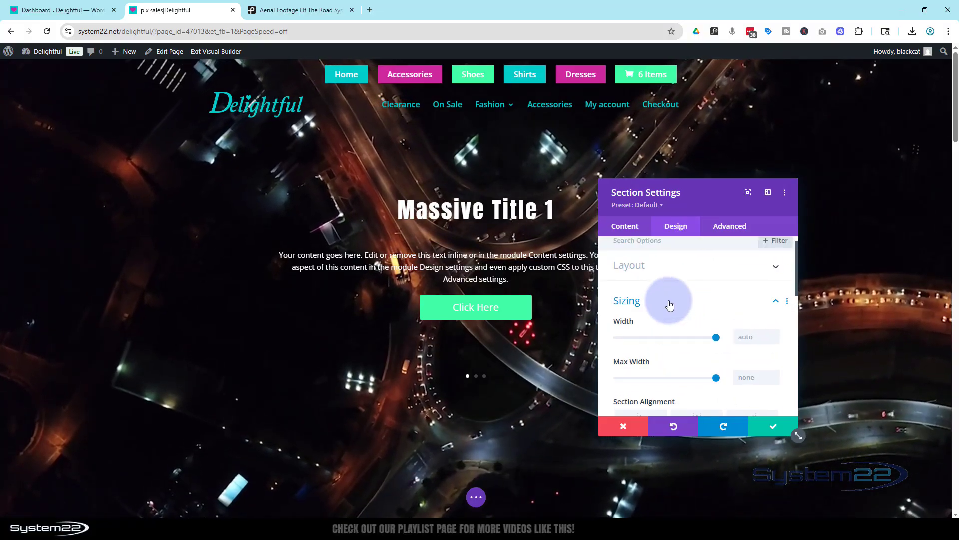
Step: Add 100px top padding to the section in Spacing and show the per-device padding toggles
left_click(626, 300)
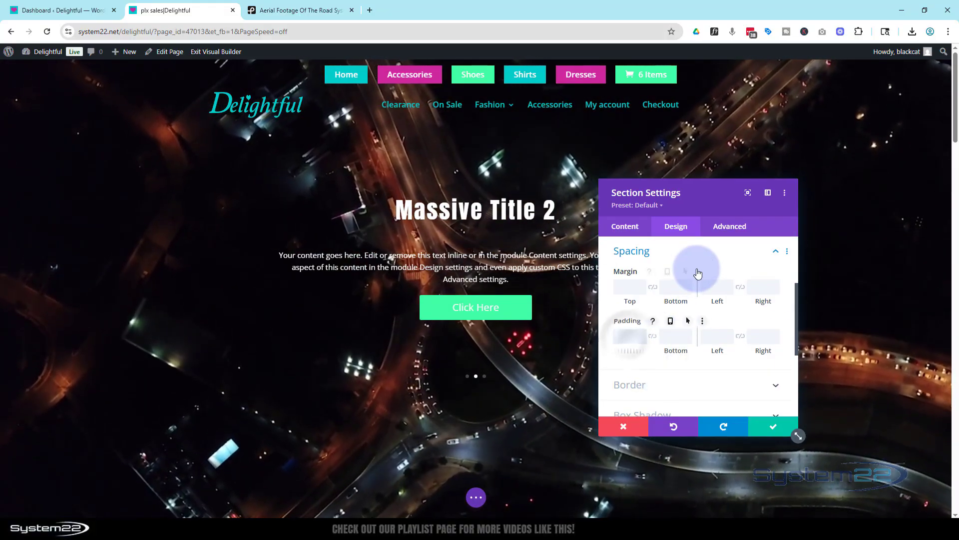
type("100px")
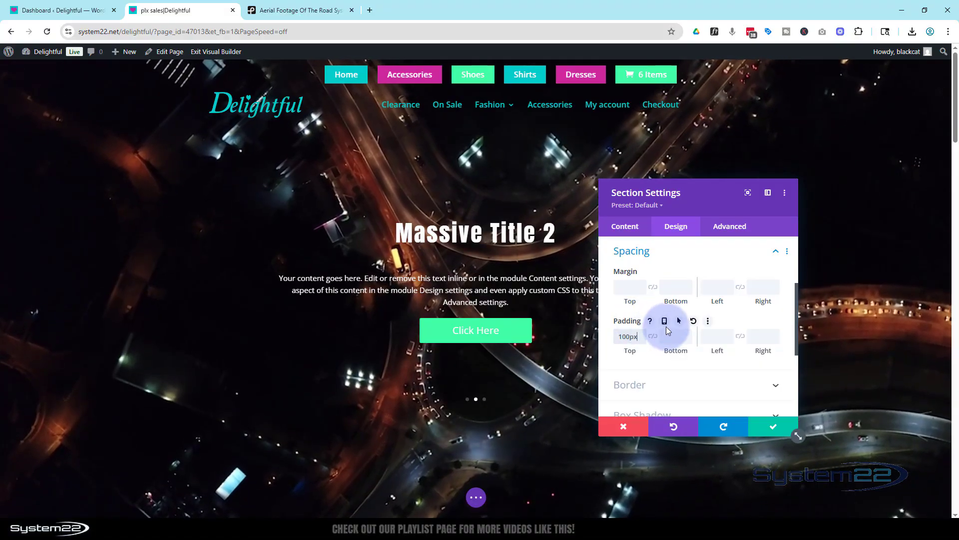
left_click(663, 321)
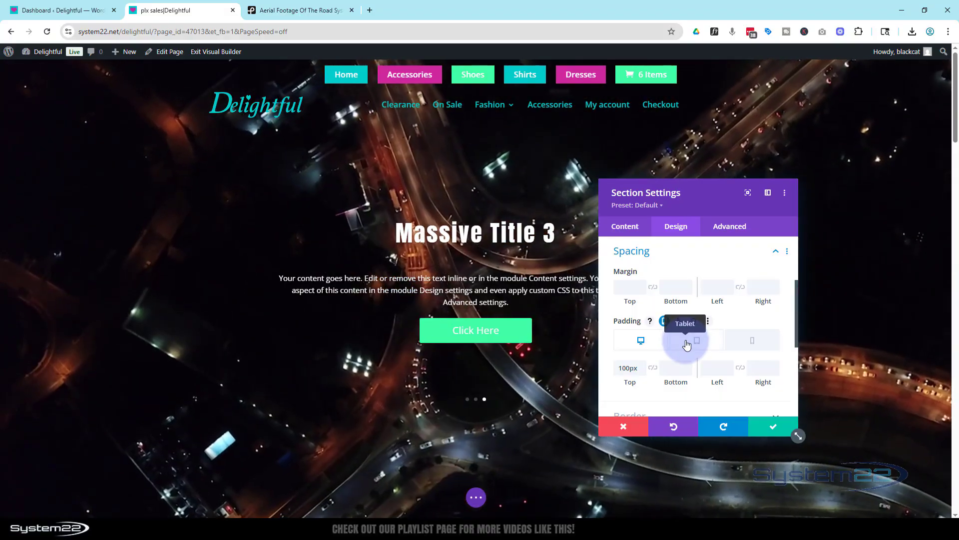
mouse_move(753, 340)
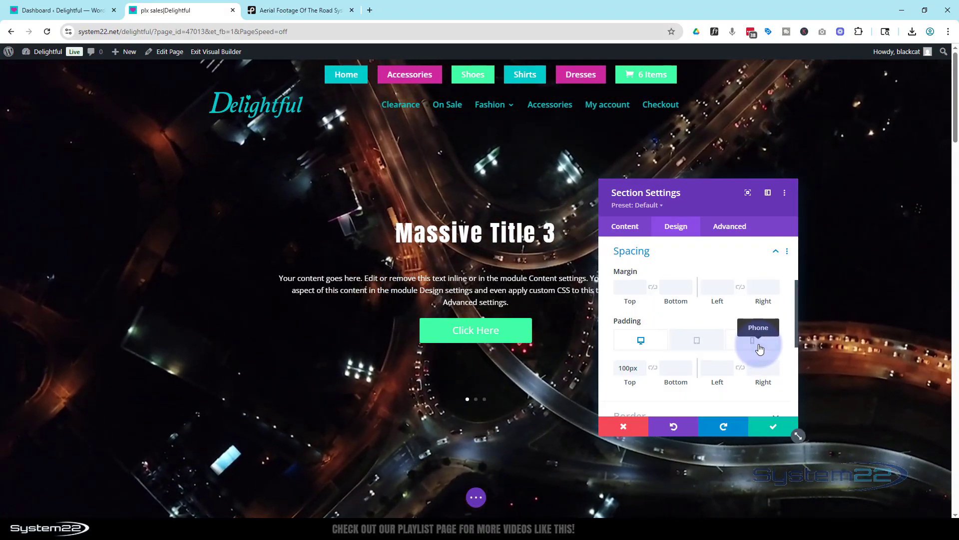